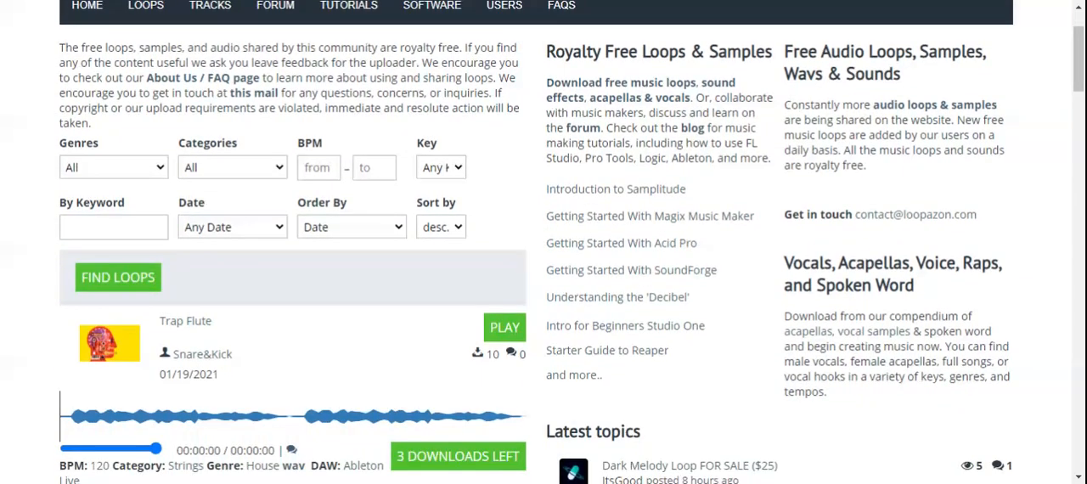
Open the registration page for a new account from the site header.
scroll("down", 3)
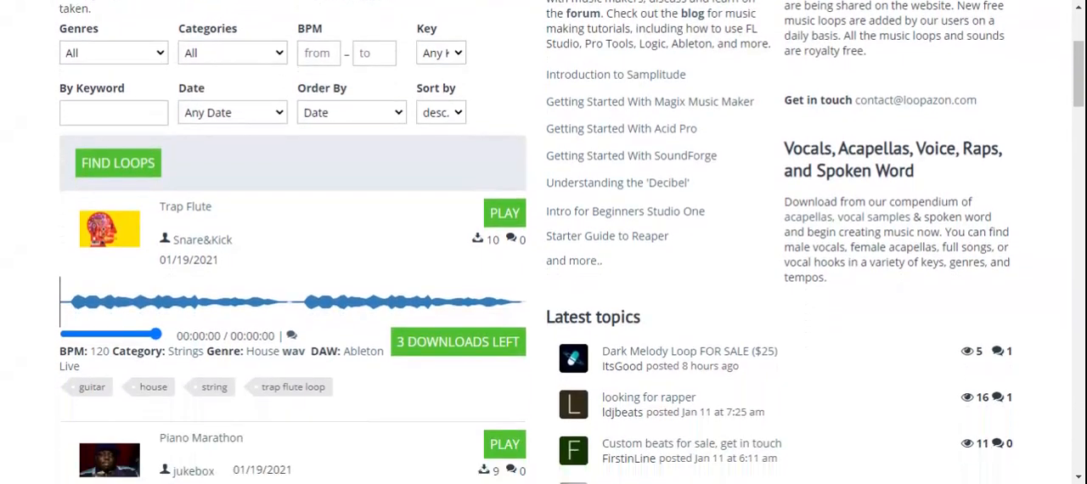
scroll("down", 3)
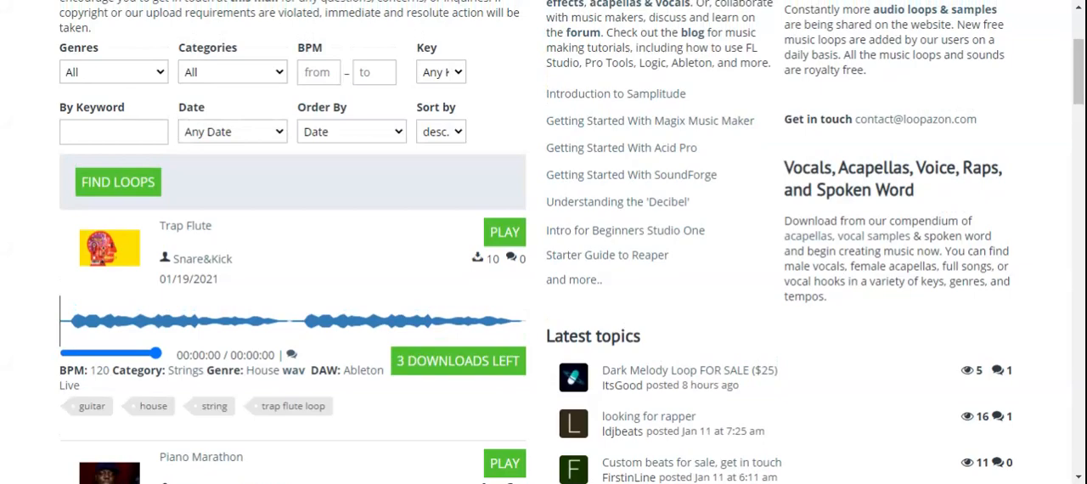
scroll("up", 3)
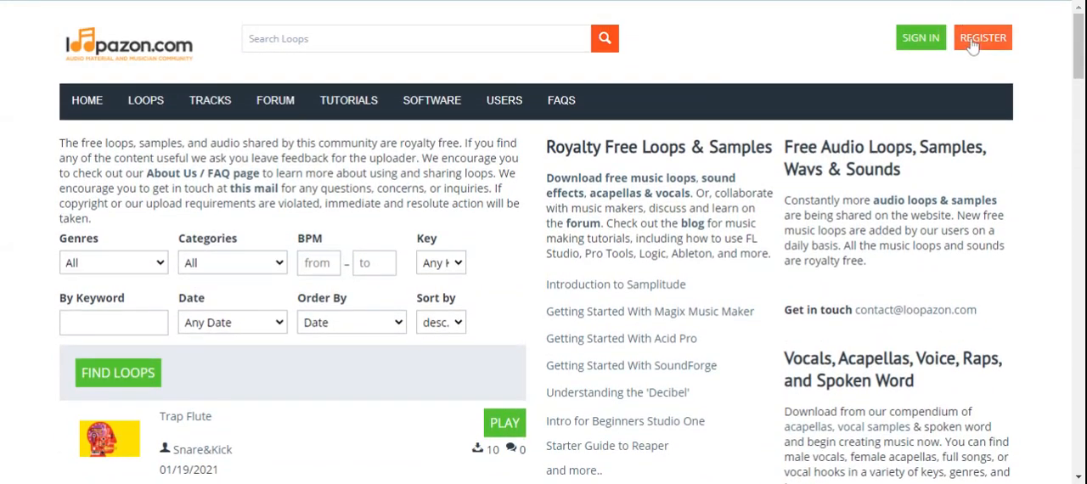
left_click(982, 37)
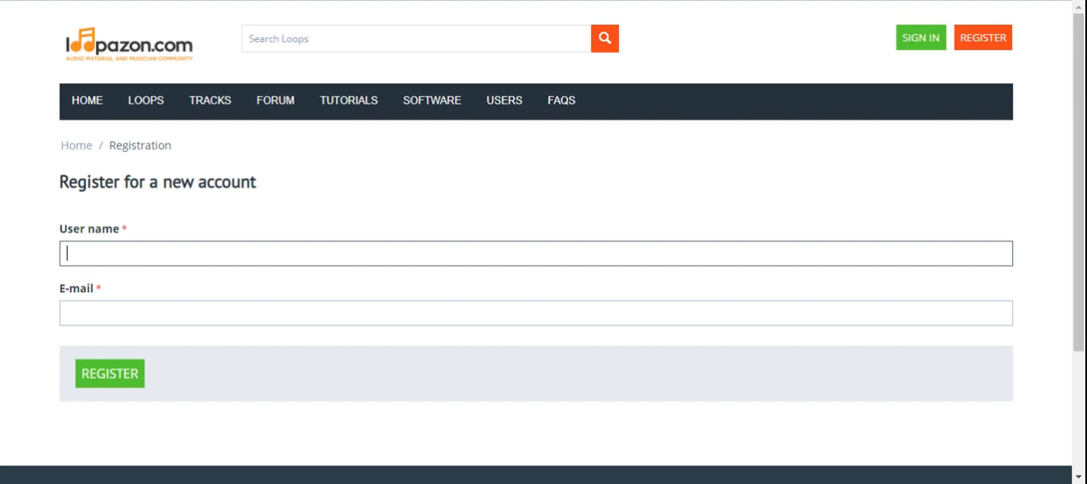
mouse_move(1074, 88)
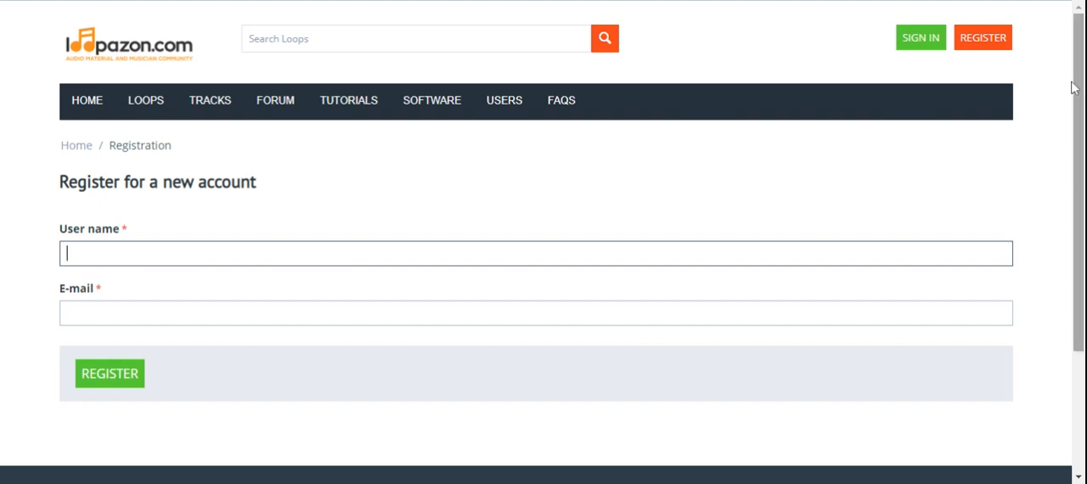
left_click(921, 37)
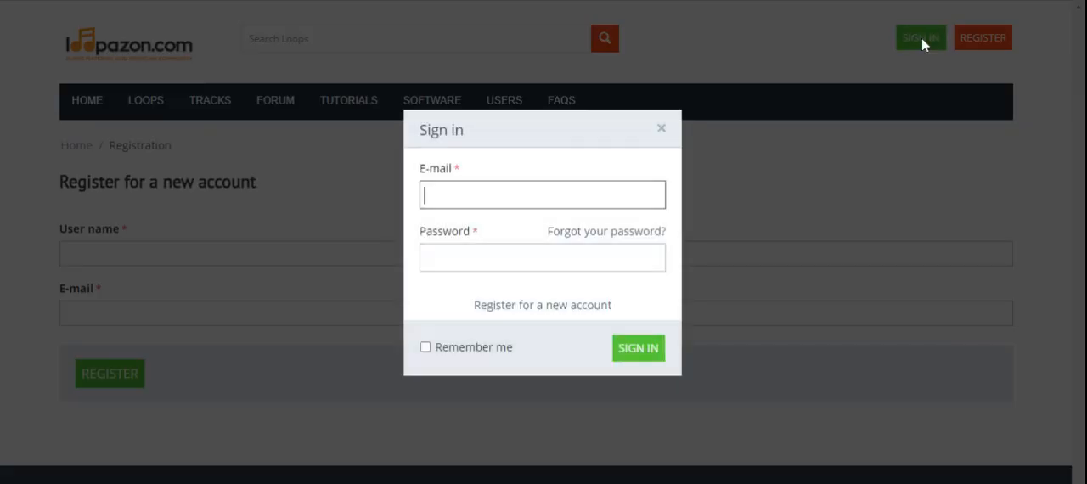
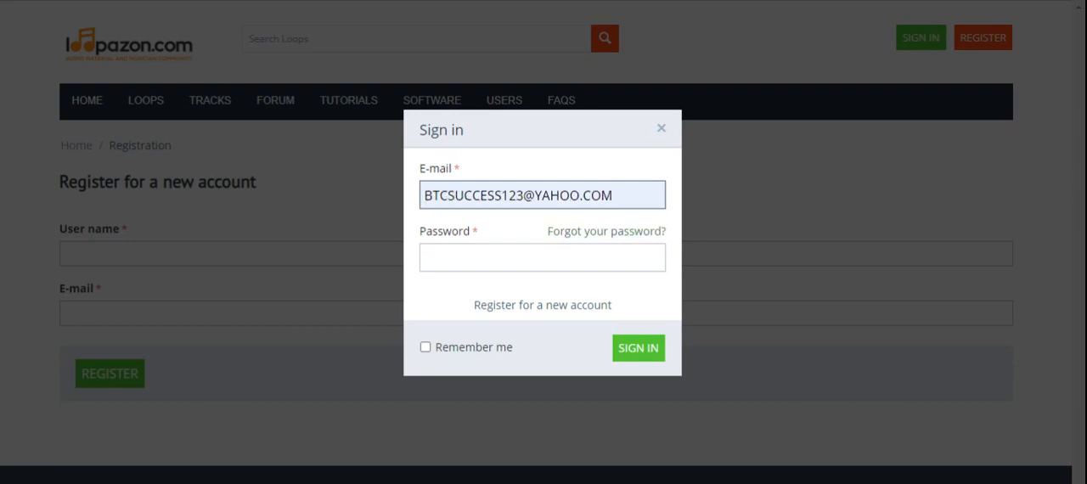
type("password")
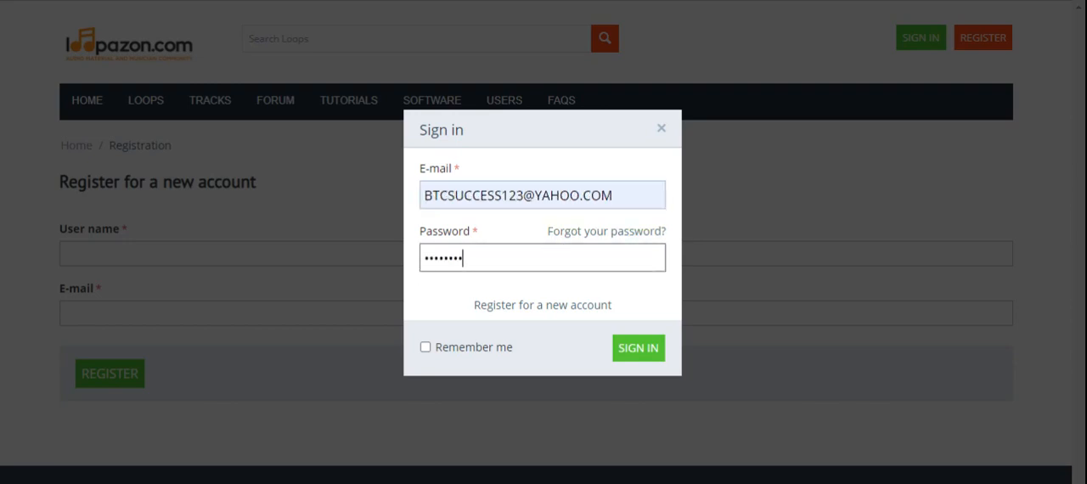
left_click(425, 346)
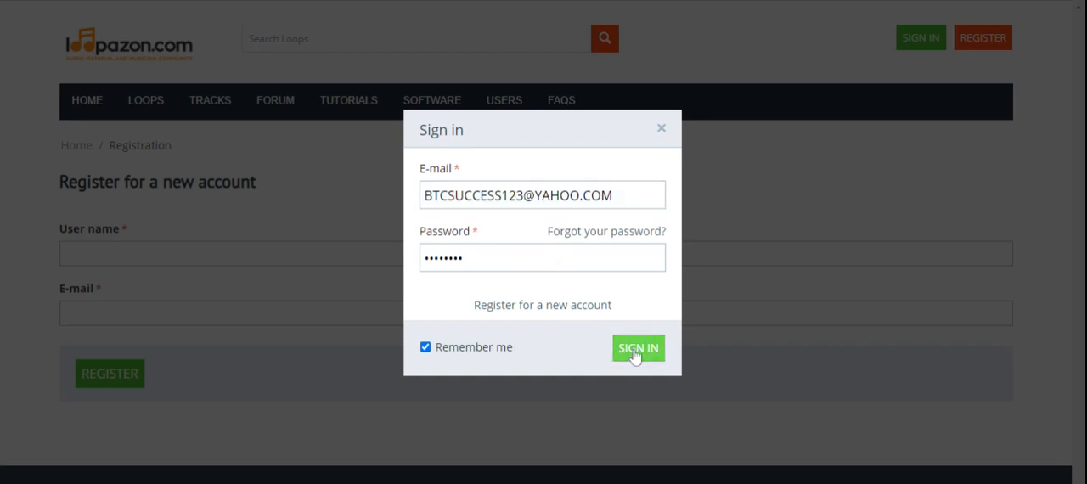
Sign in to the account and view the Advanced profile fields, selecting About me.
left_click(639, 347)
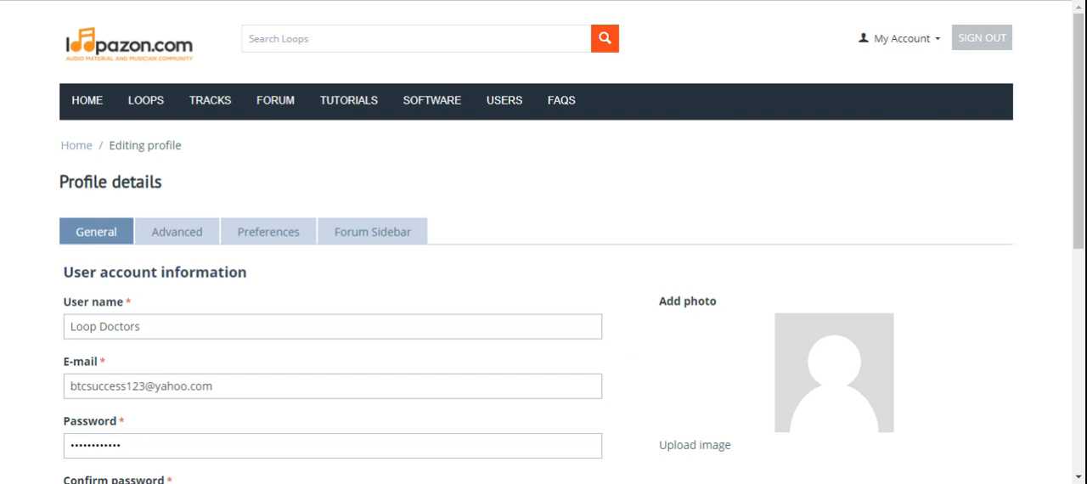
scroll("down", 3)
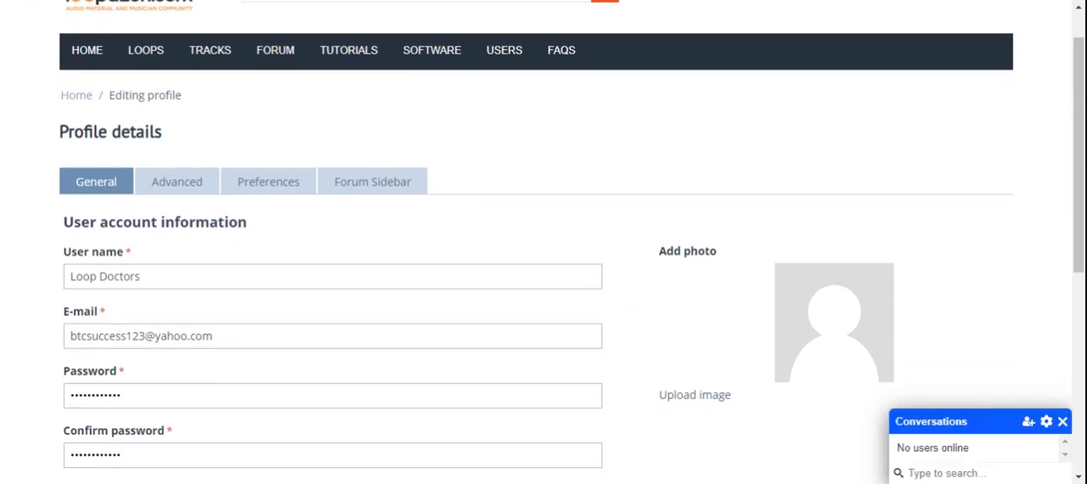
scroll("down", 3)
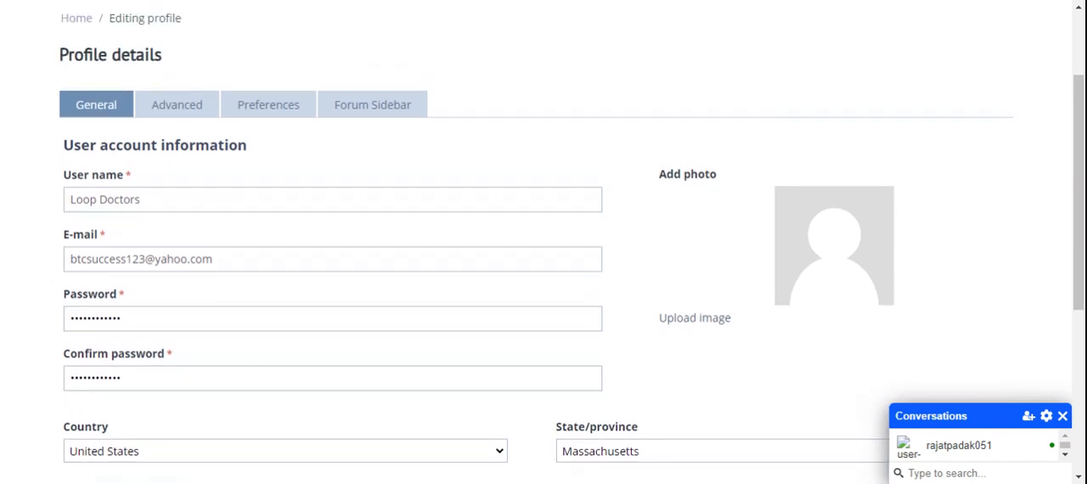
left_click(177, 105)
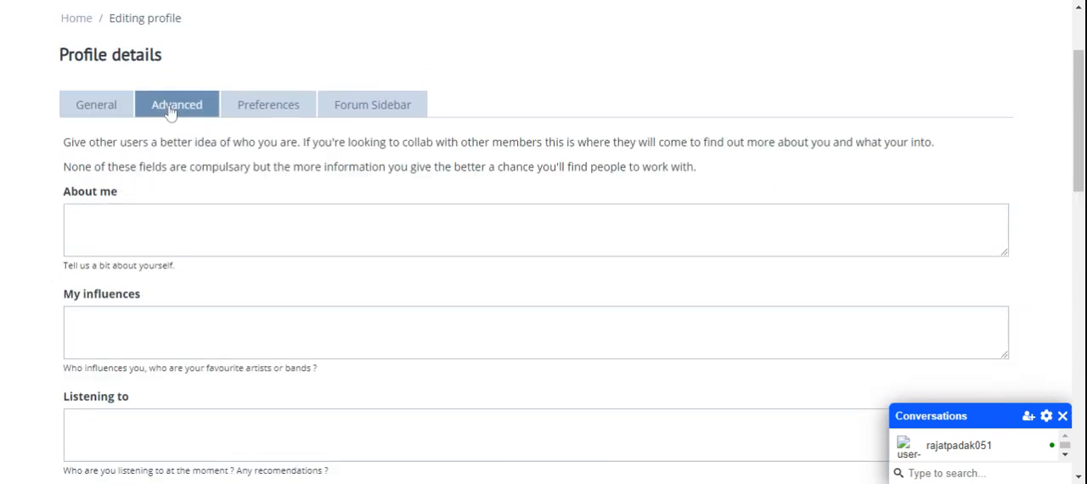
left_click(535, 230)
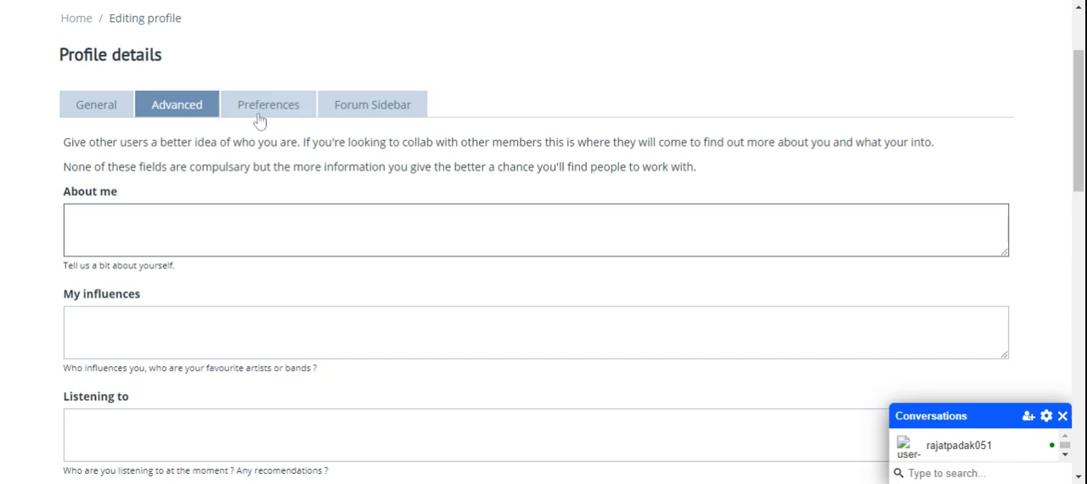
Browse the Preferences and Forum Sidebar category settings of the profile.
left_click(268, 105)
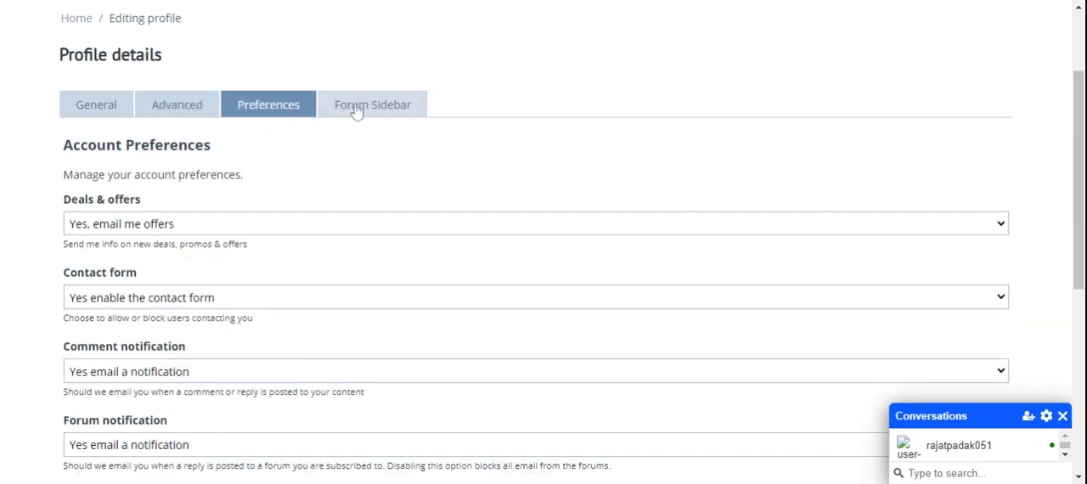
left_click(373, 104)
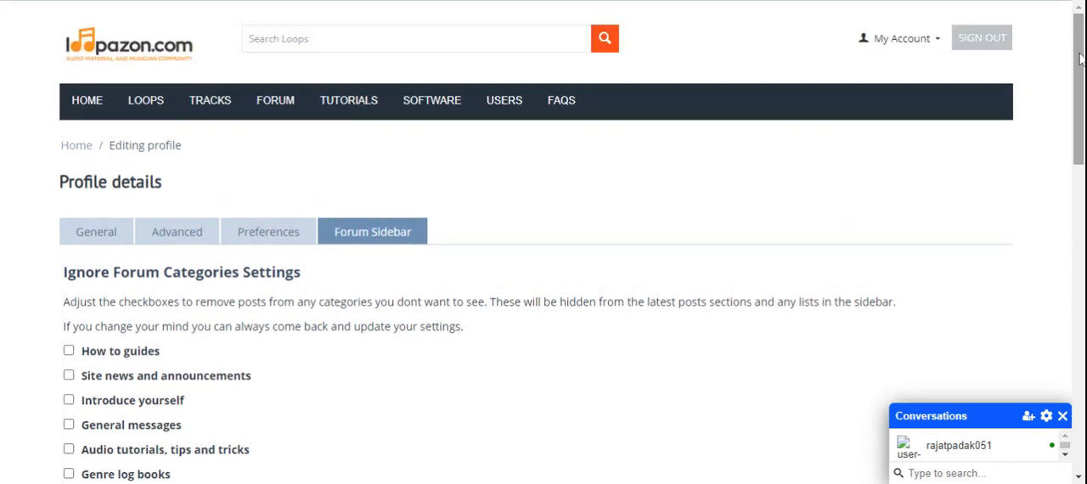
Go to Profile settings via My Account, return to Forum Sidebar settings, and reopen the account menu.
left_click(897, 37)
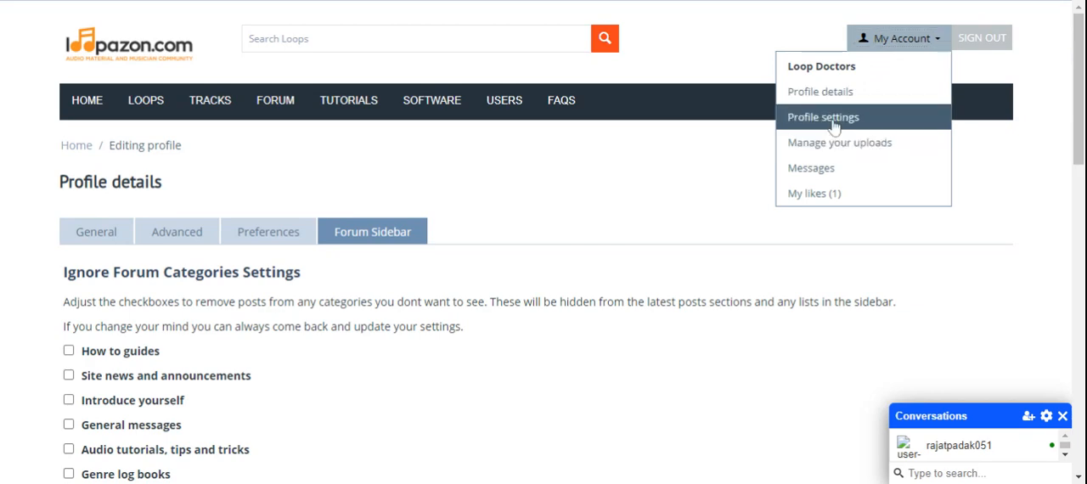
left_click(95, 232)
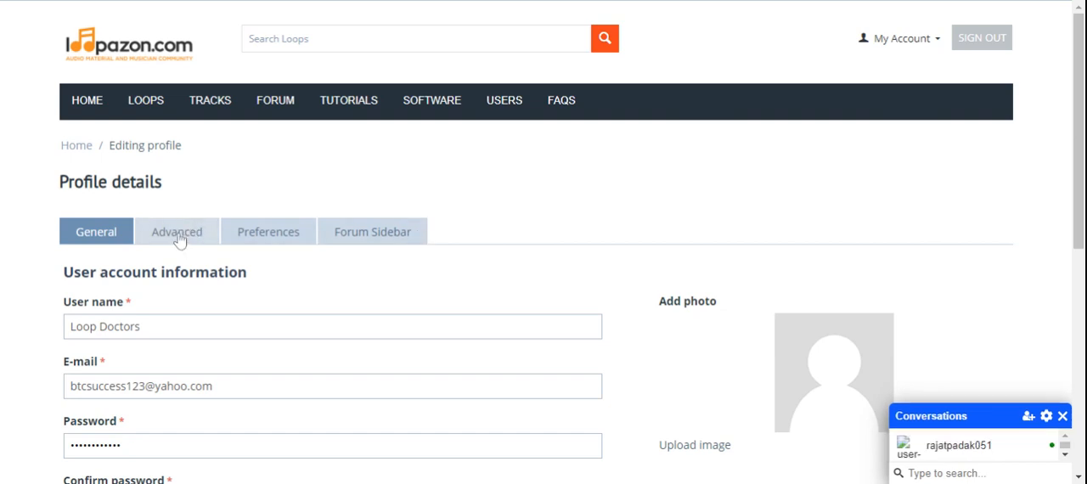
left_click(372, 231)
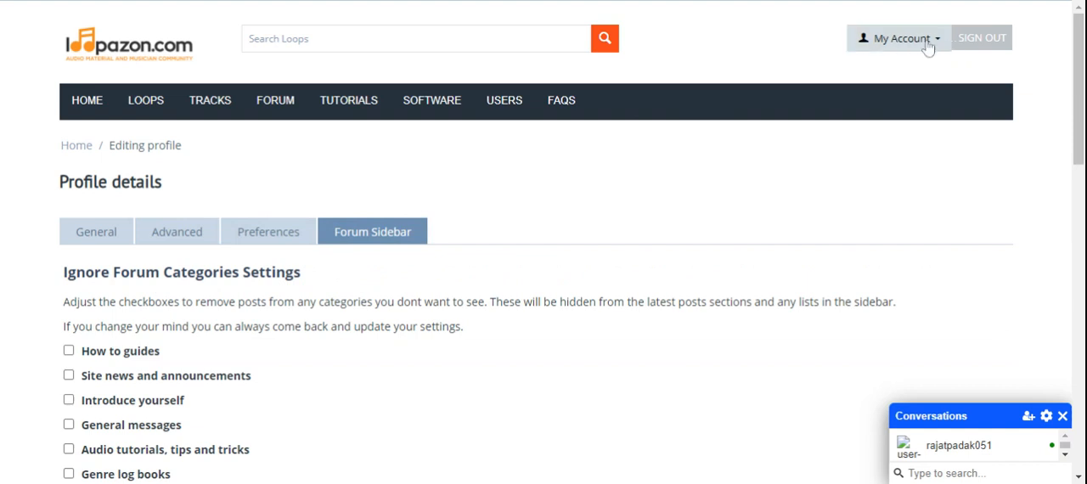
left_click(897, 37)
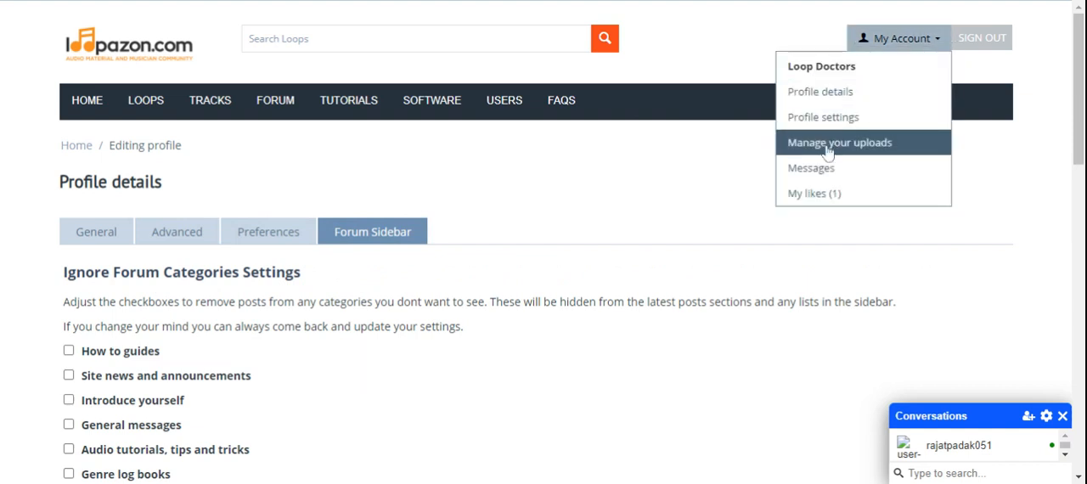
Go to the Manage your uploads page listing Nba Youngboy Piano Type Loop.
left_click(840, 143)
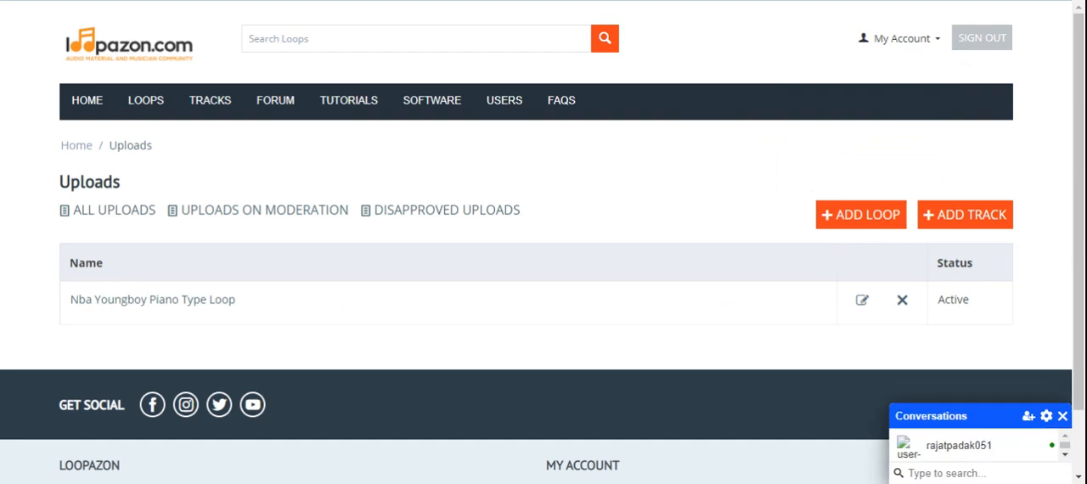
mouse_move(666, 197)
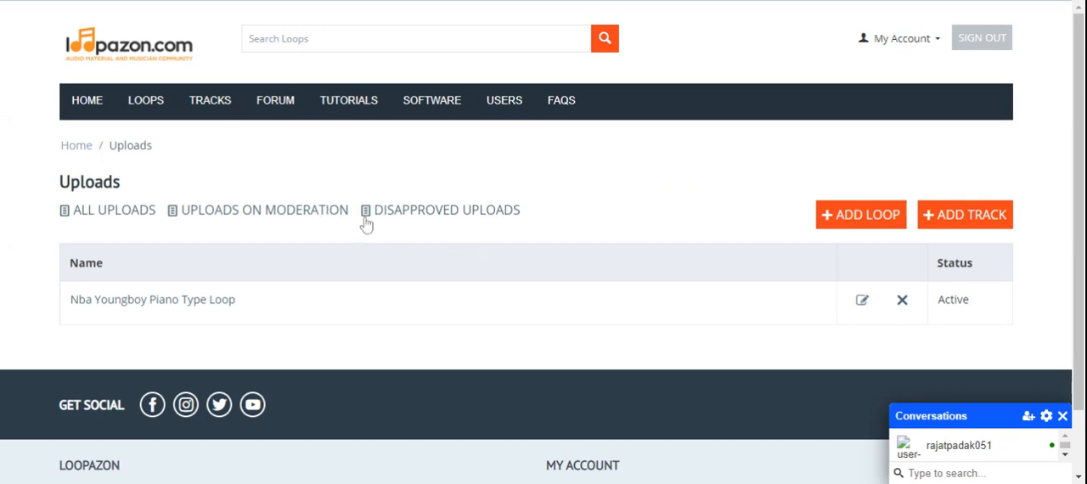
mouse_move(418, 229)
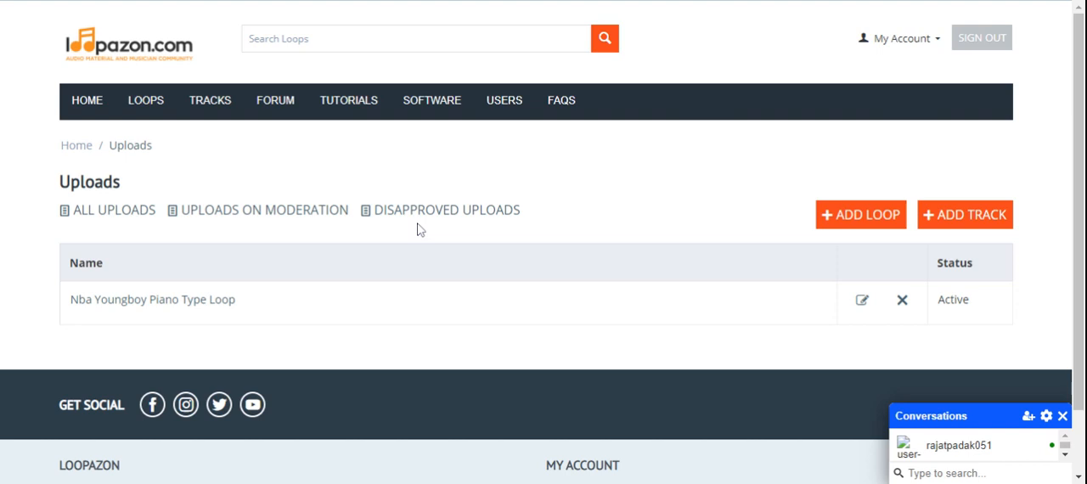
mouse_move(150, 224)
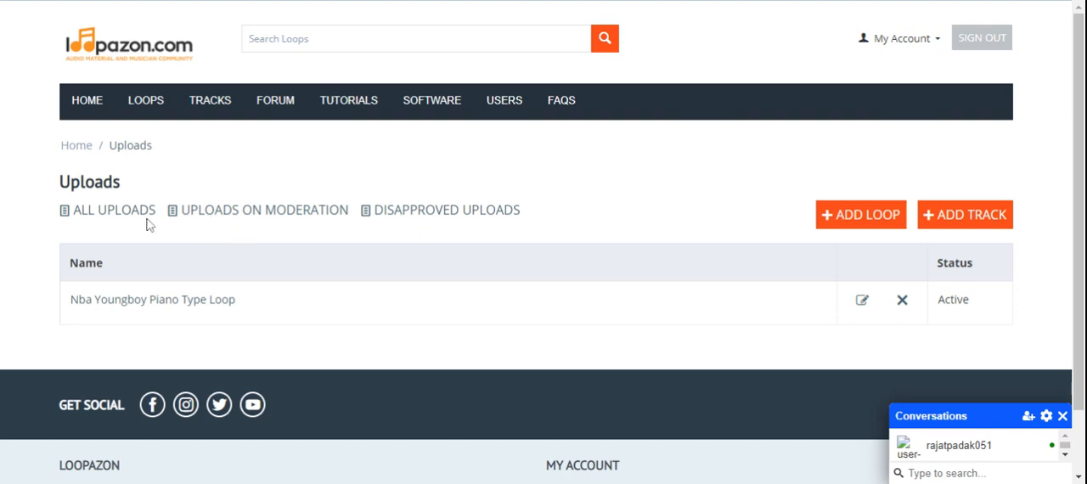
mouse_move(313, 234)
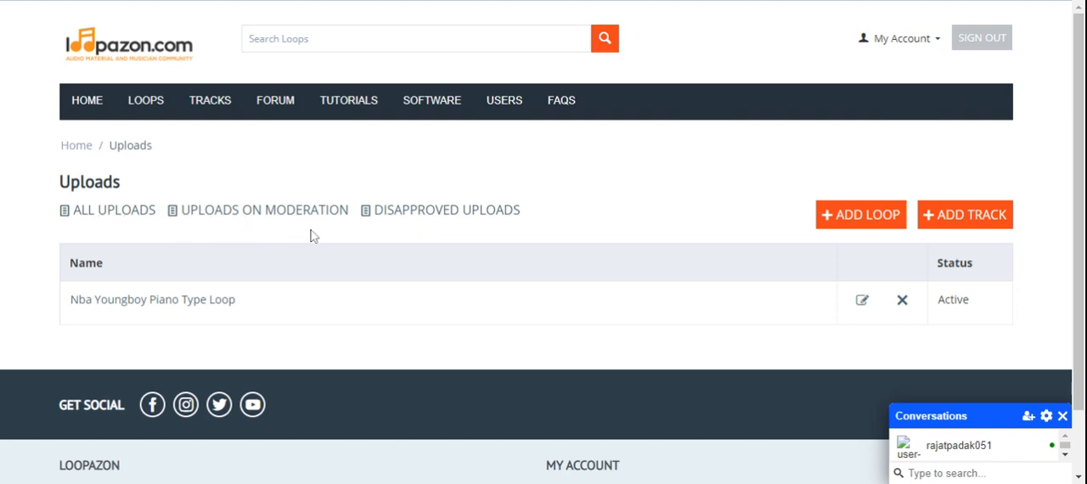
mouse_move(860, 214)
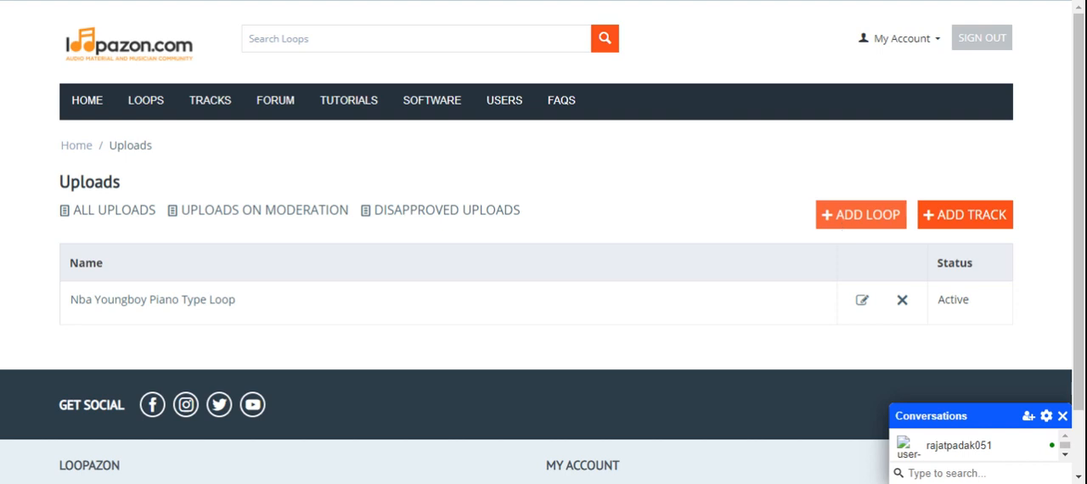
left_click(860, 214)
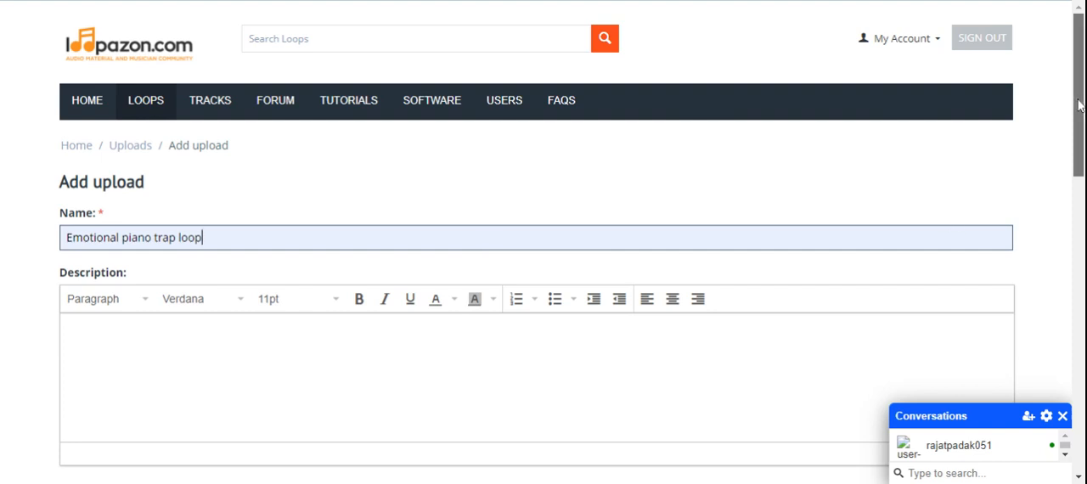
scroll("down", 3)
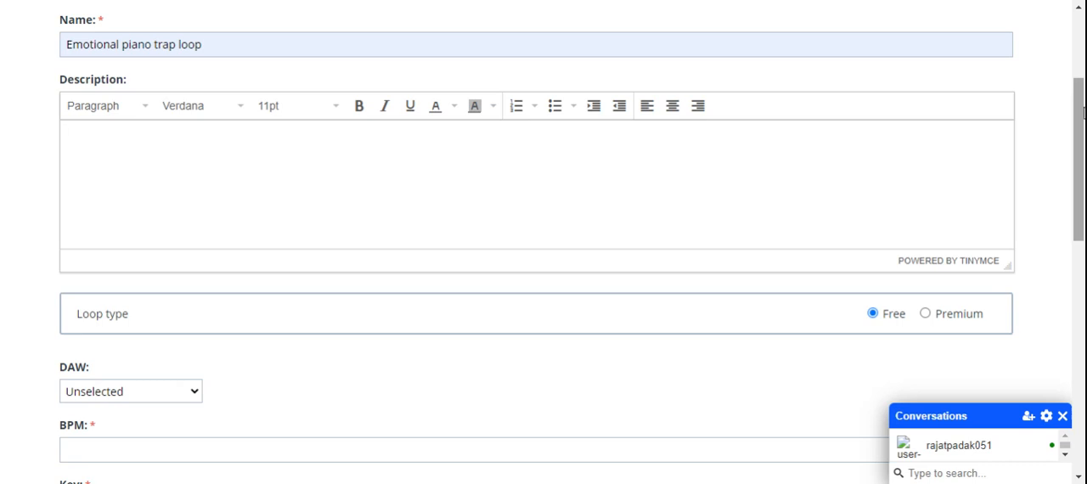
scroll("down", 3)
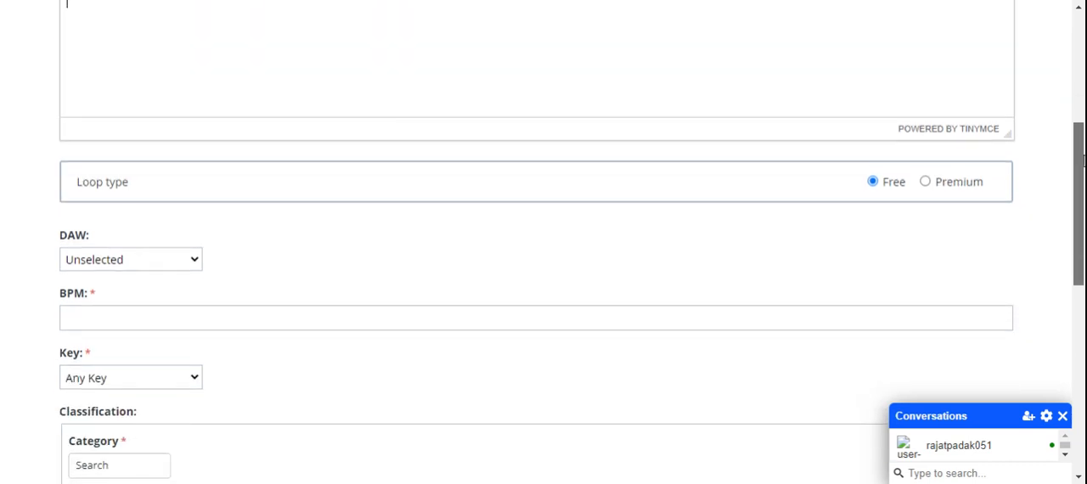
scroll("down", 3)
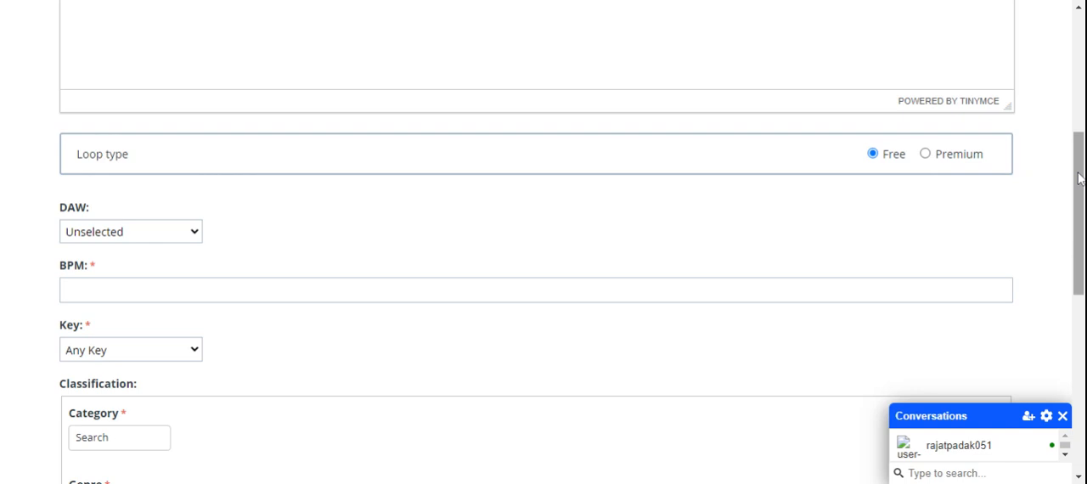
scroll("down", 3)
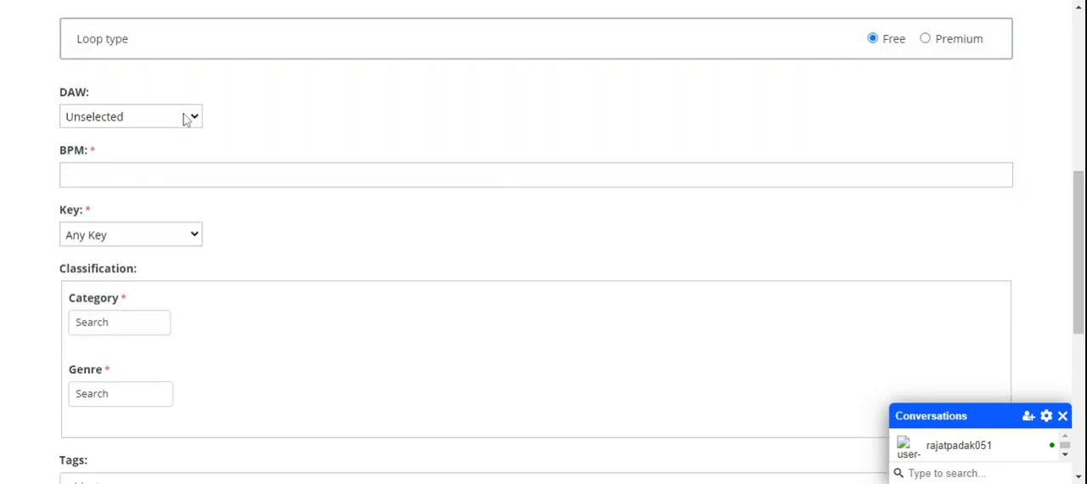
mouse_move(187, 139)
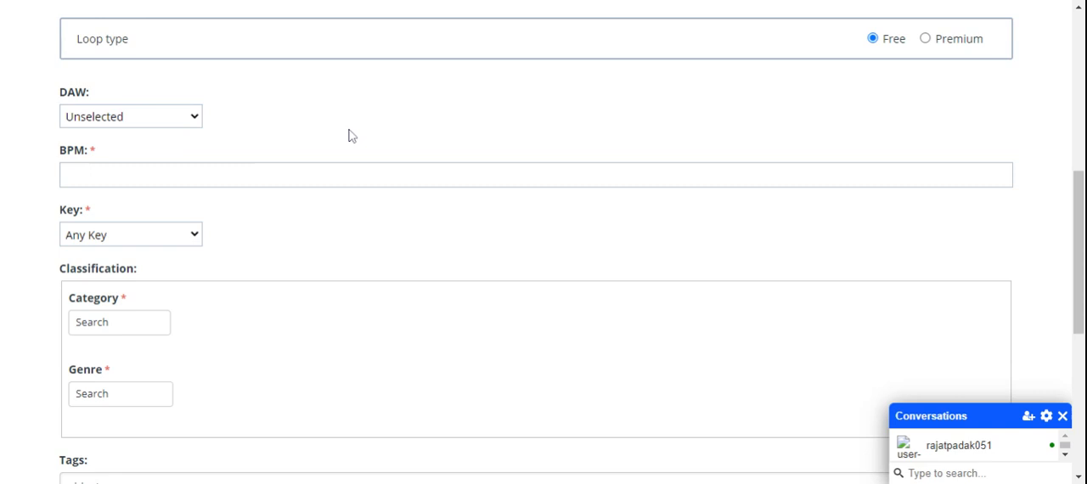
left_click(535, 175)
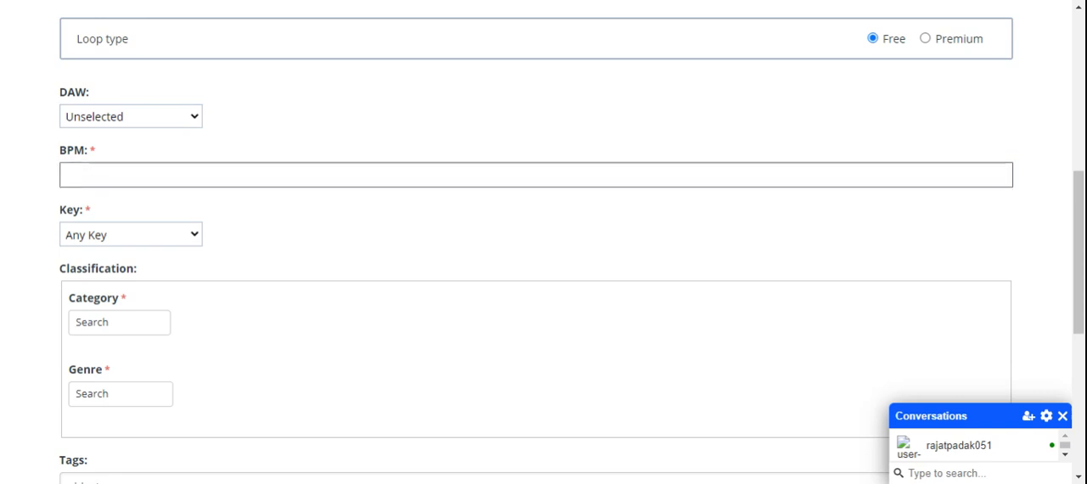
left_click(129, 115)
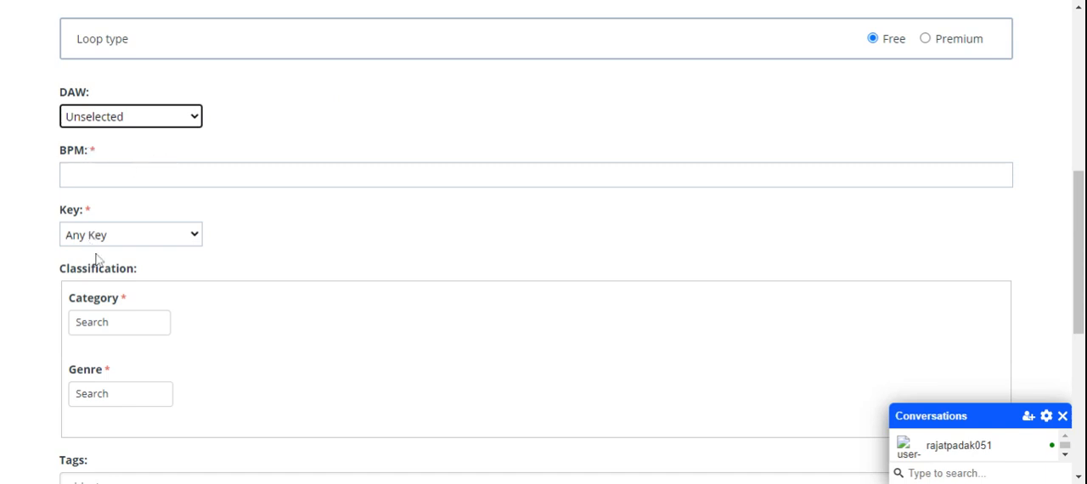
mouse_move(133, 241)
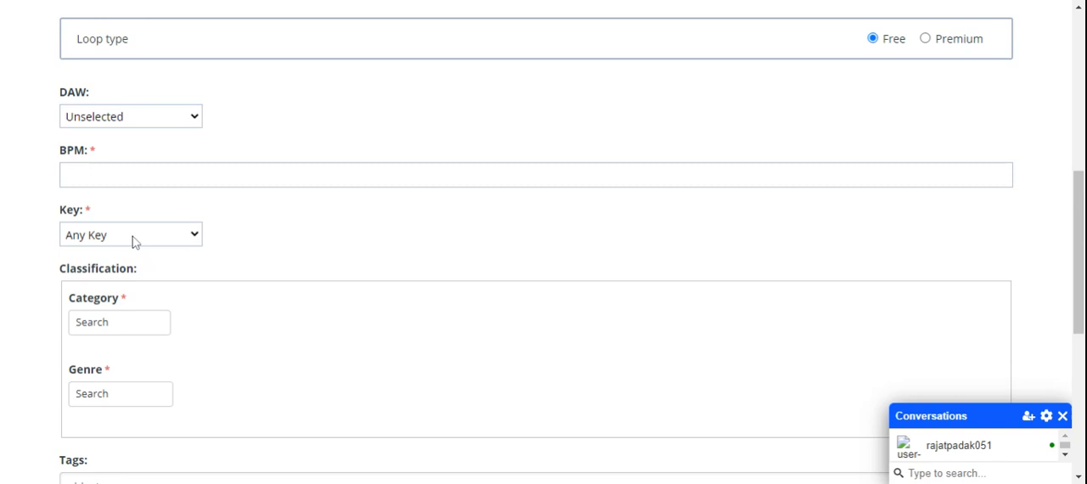
mouse_move(140, 231)
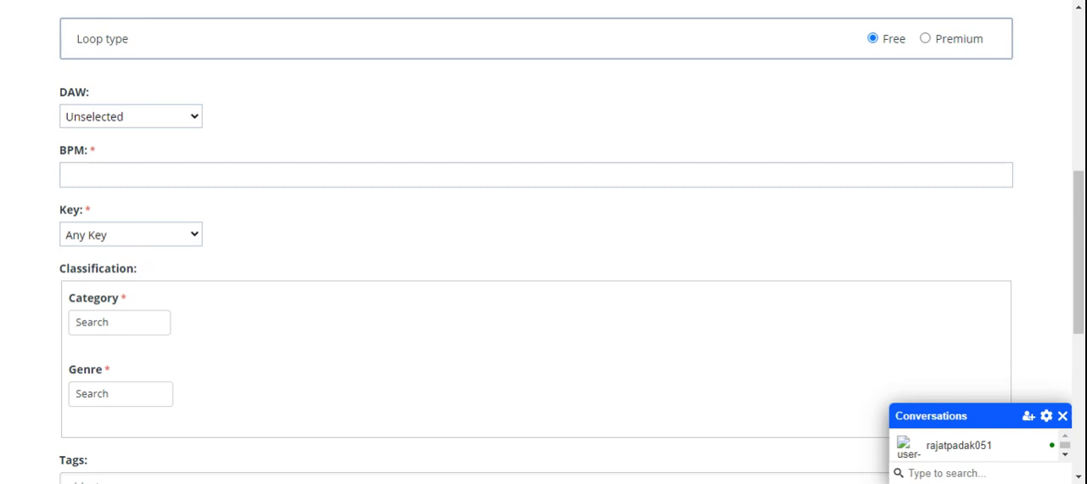
mouse_move(41, 153)
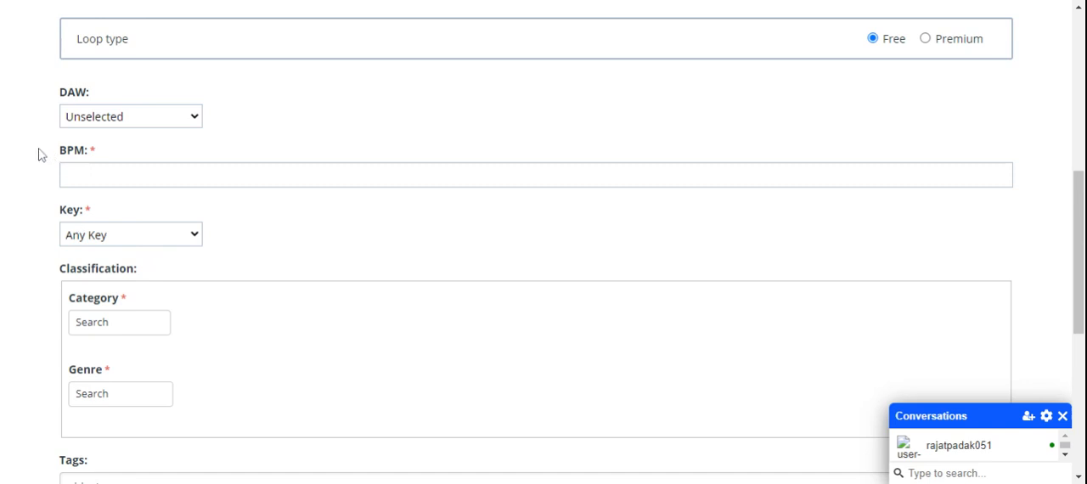
left_click(119, 323)
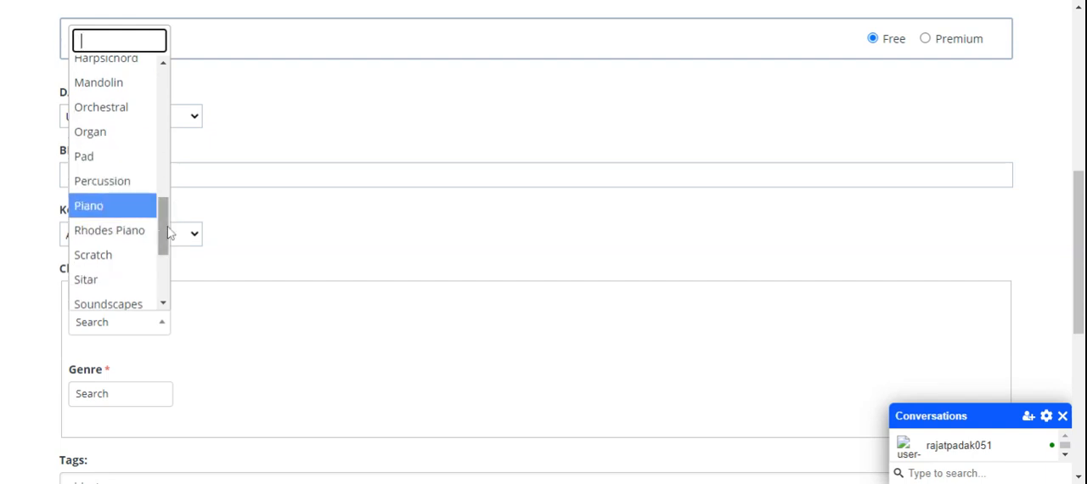
scroll("down", 3)
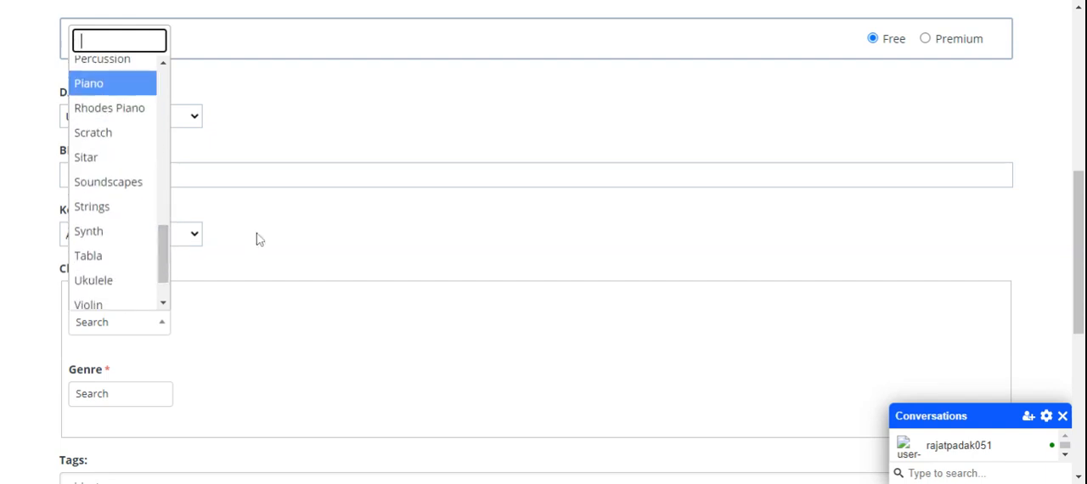
left_click(119, 323)
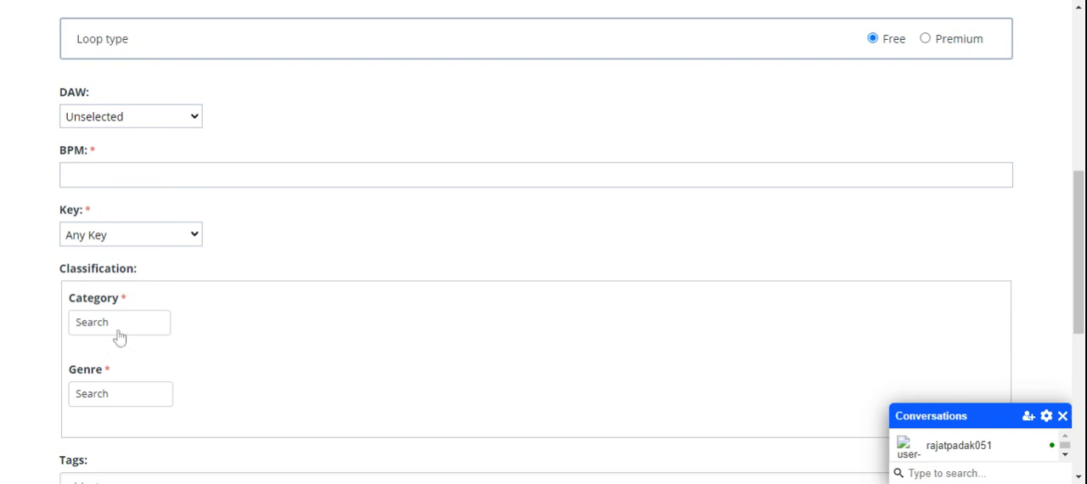
left_click(129, 115)
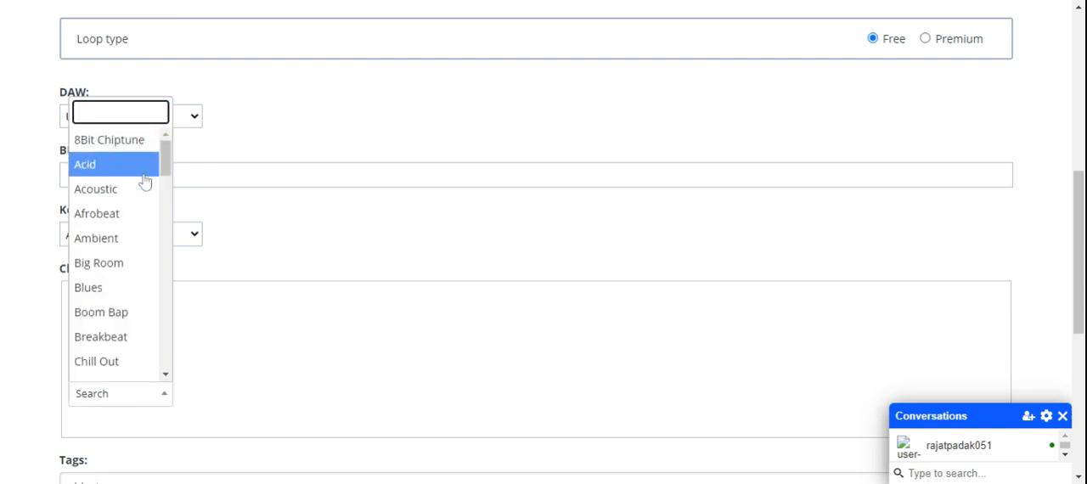
scroll("down", 3)
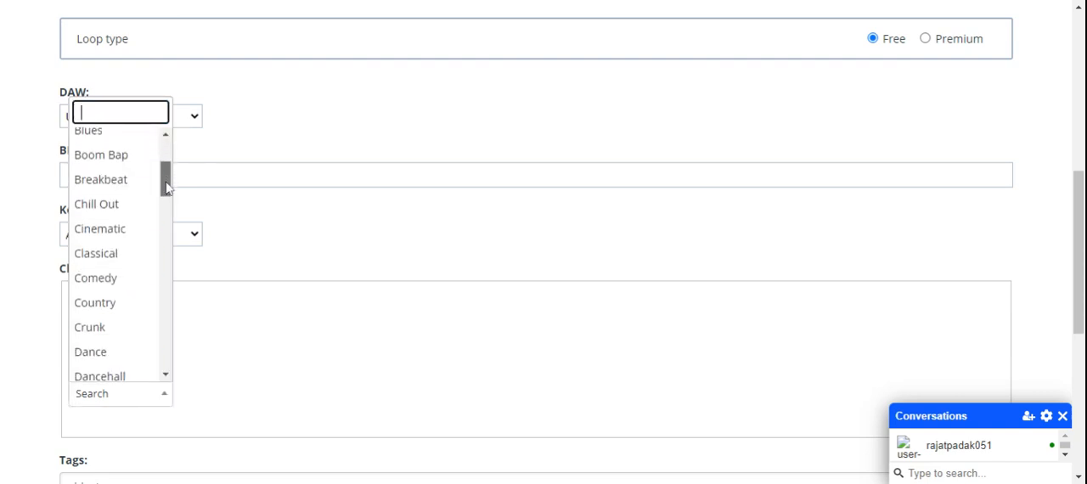
scroll("down", 3)
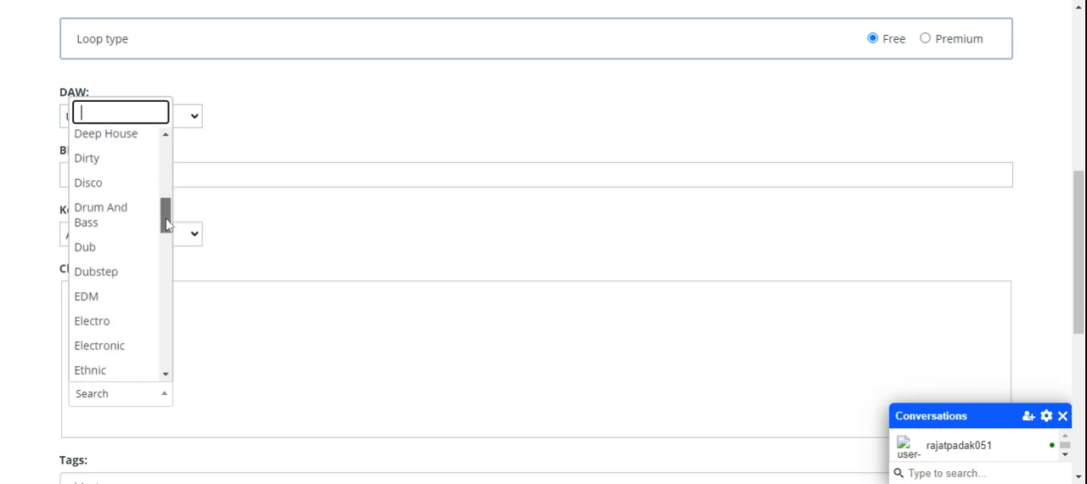
scroll("down", 3)
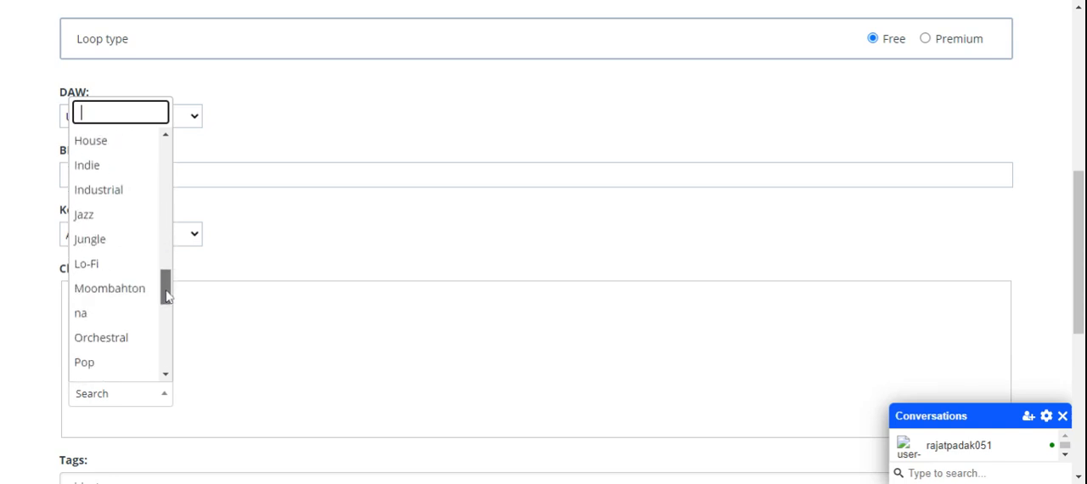
mouse_move(316, 221)
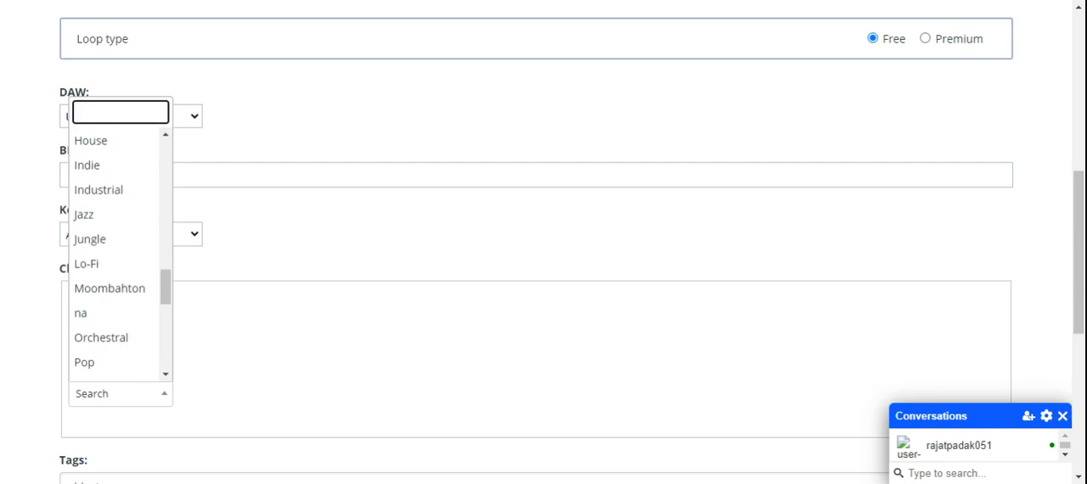
left_click(533, 251)
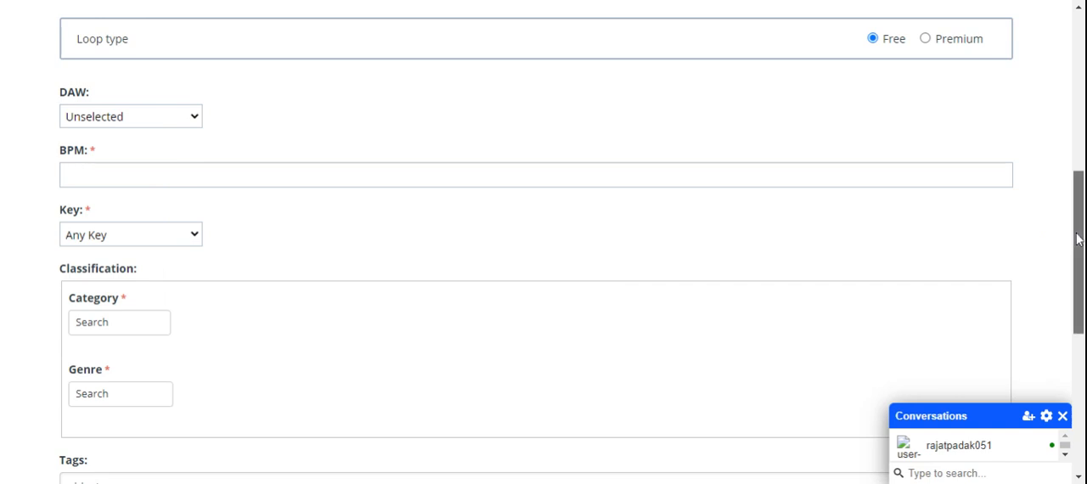
scroll("down", 3)
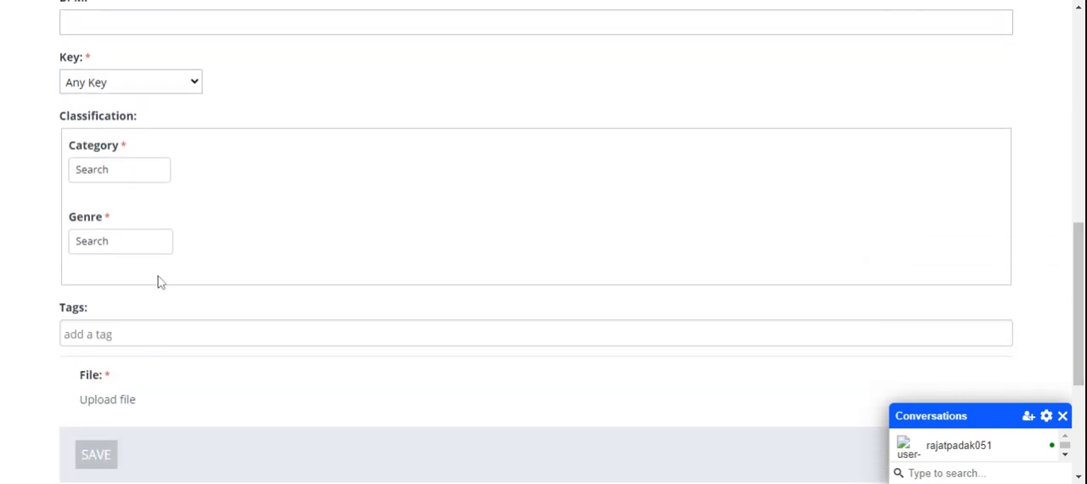
mouse_move(110, 354)
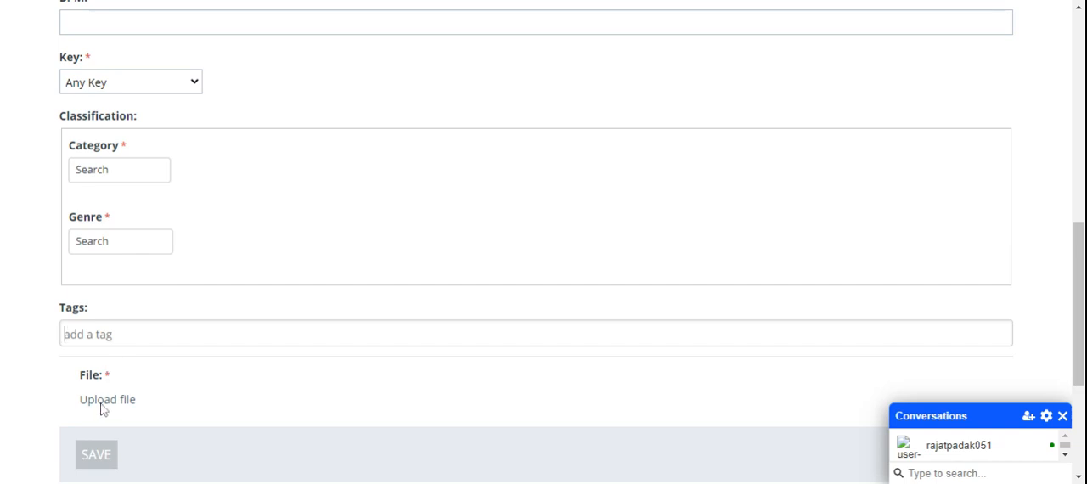
mouse_move(832, 110)
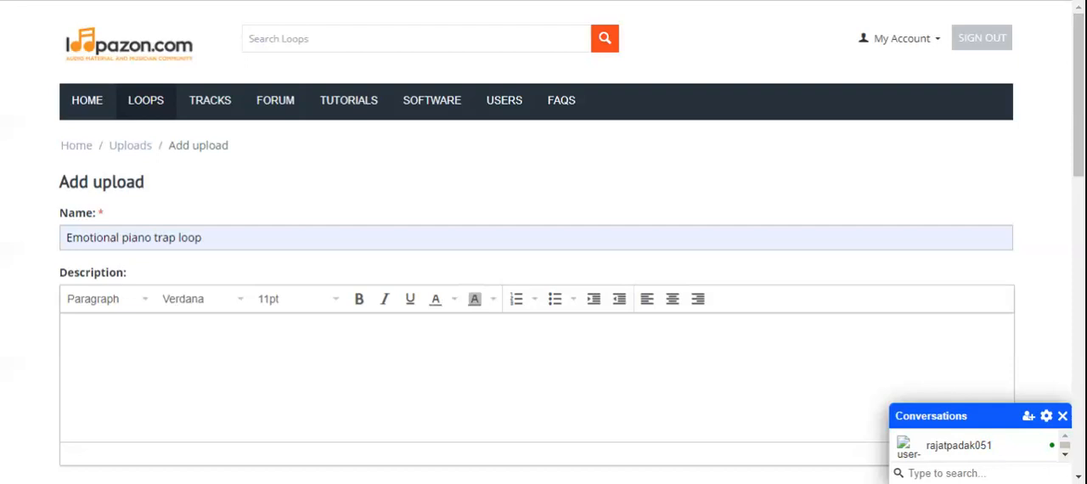
Open the My Account options over the Add upload form.
left_click(897, 37)
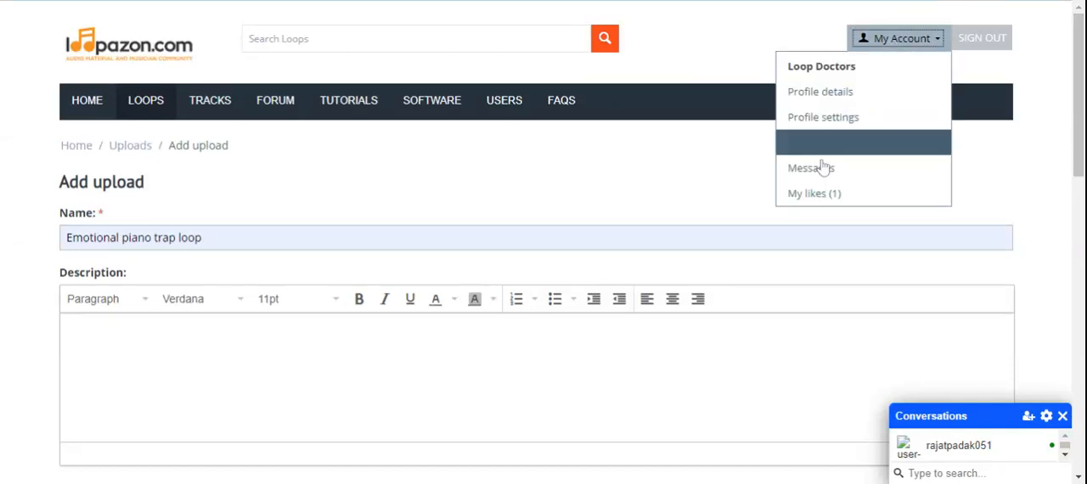
mouse_move(863, 143)
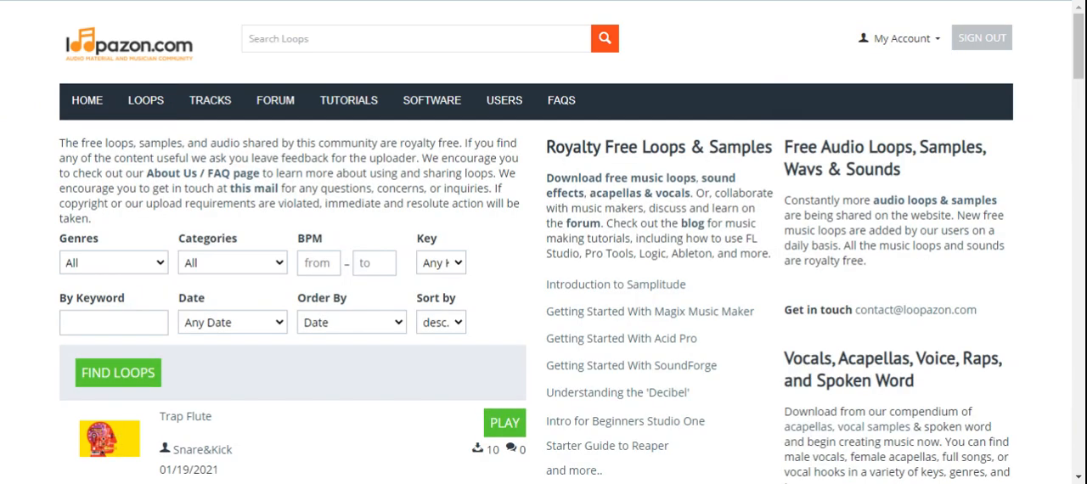
left_click(505, 422)
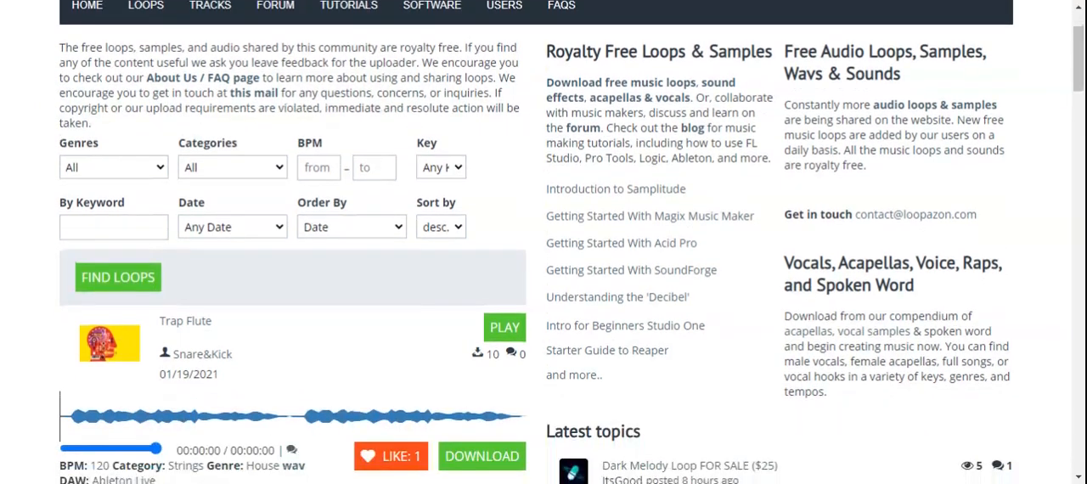
scroll("down", 3)
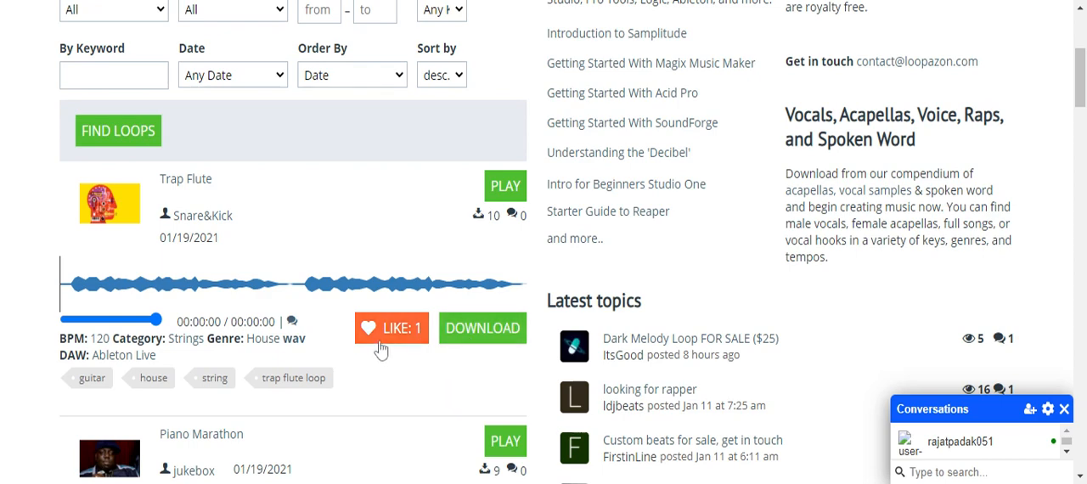
mouse_move(370, 343)
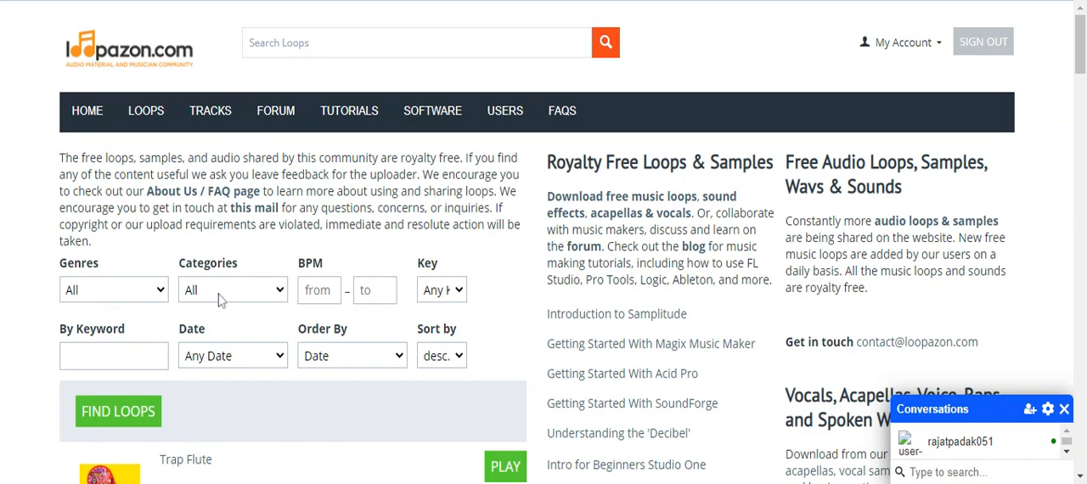
left_click(233, 289)
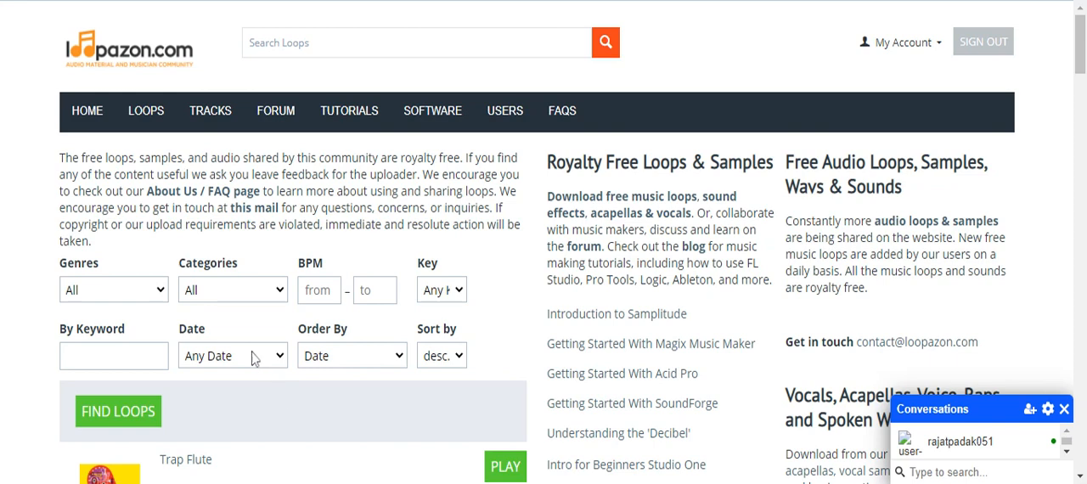
mouse_move(496, 347)
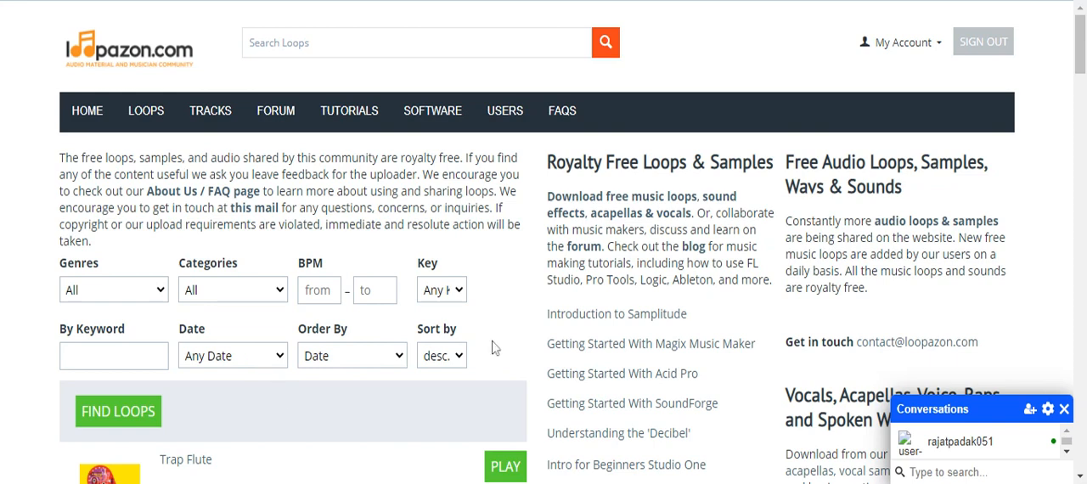
scroll("down", 3)
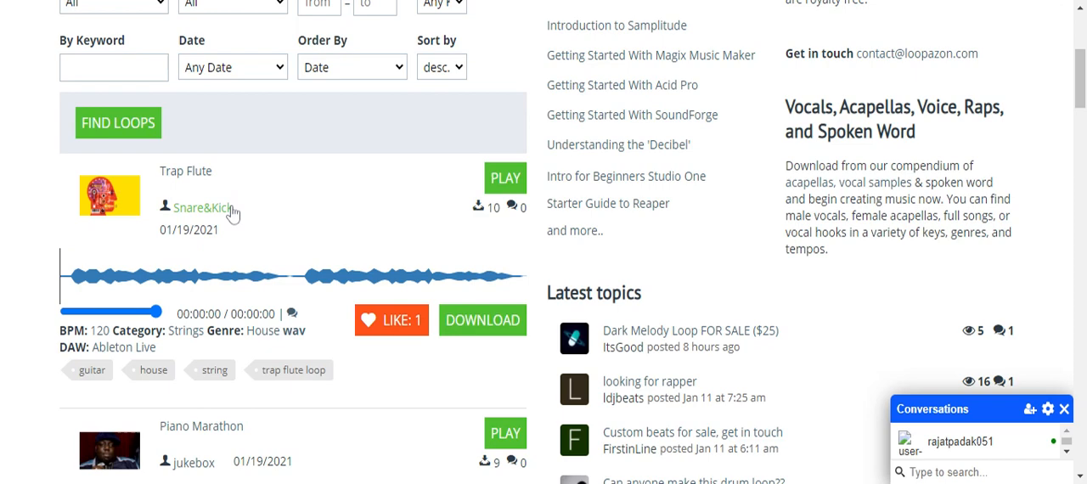
mouse_move(207, 212)
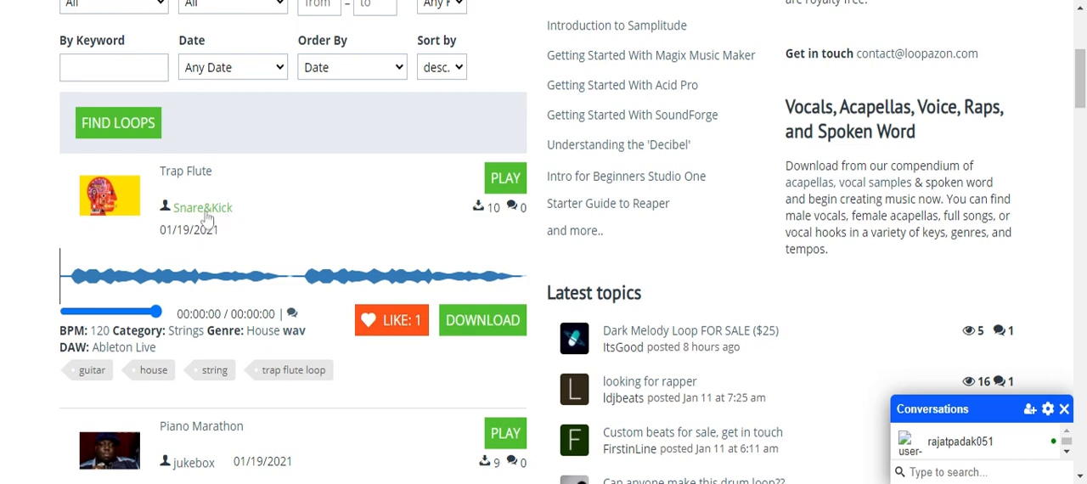
mouse_move(238, 224)
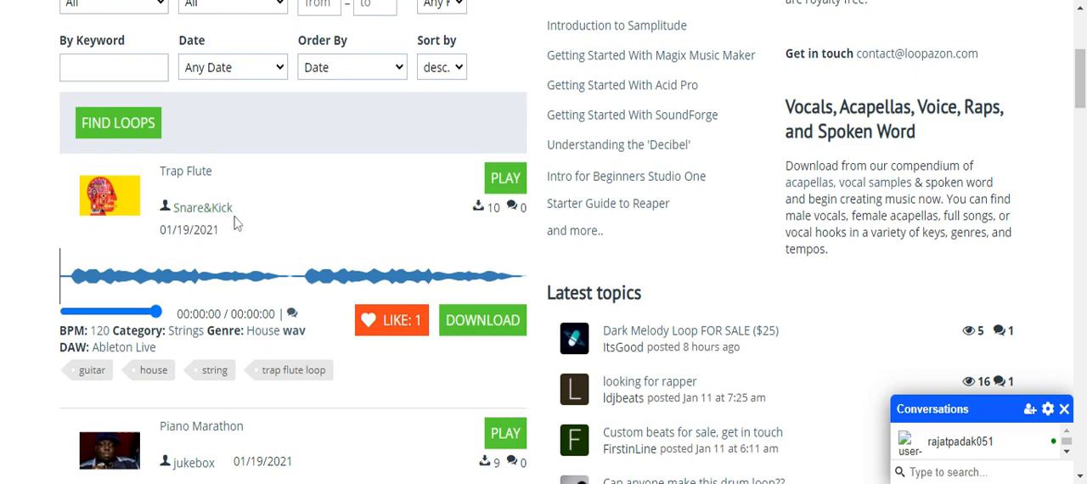
mouse_move(210, 189)
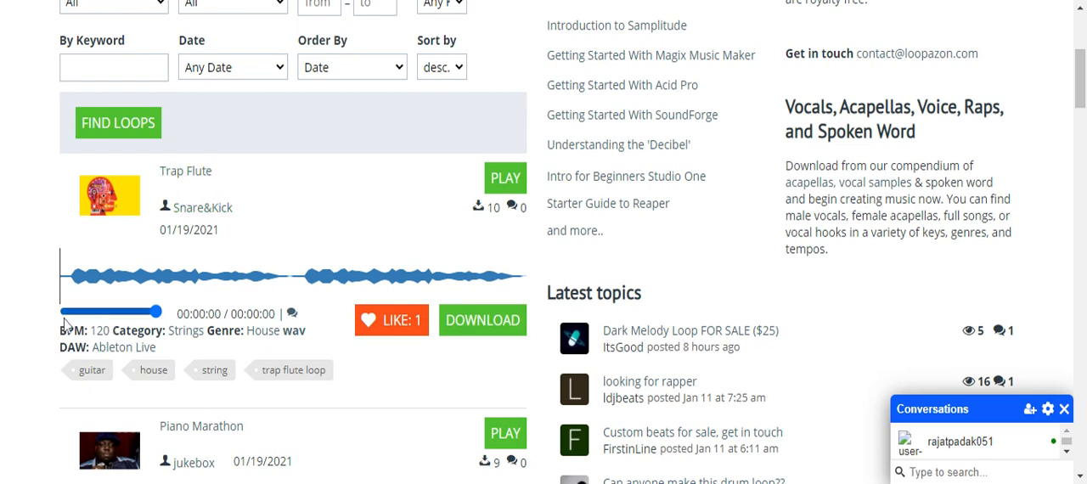
mouse_move(264, 330)
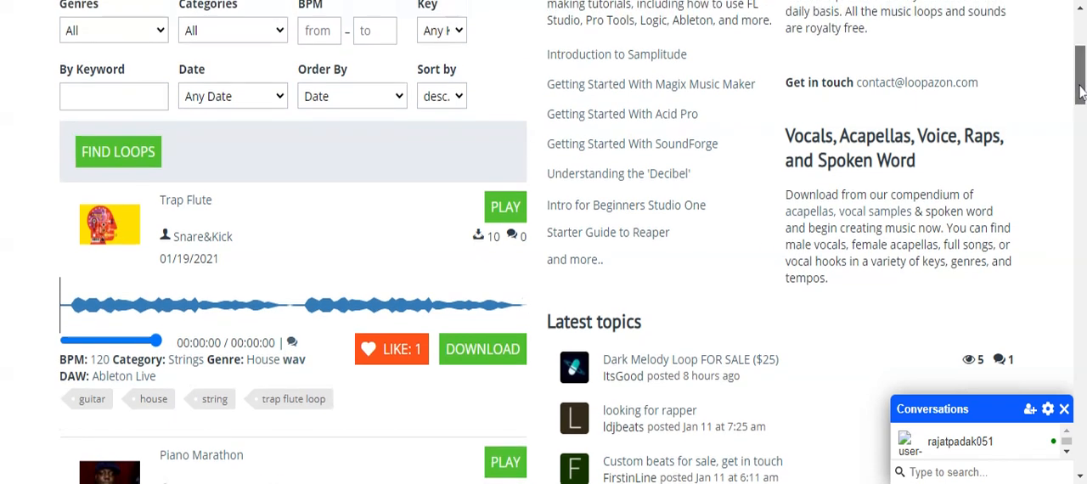
scroll("down", 3)
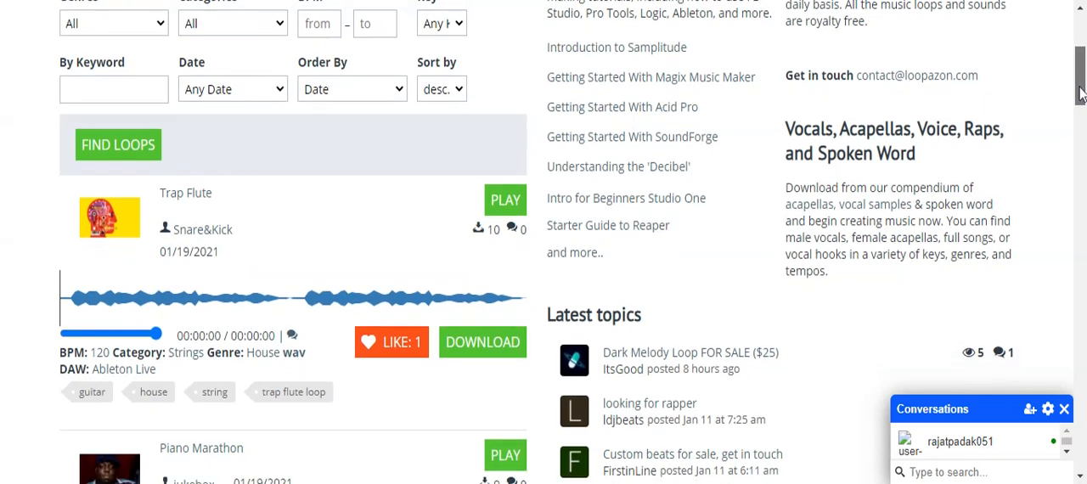
scroll("down", 3)
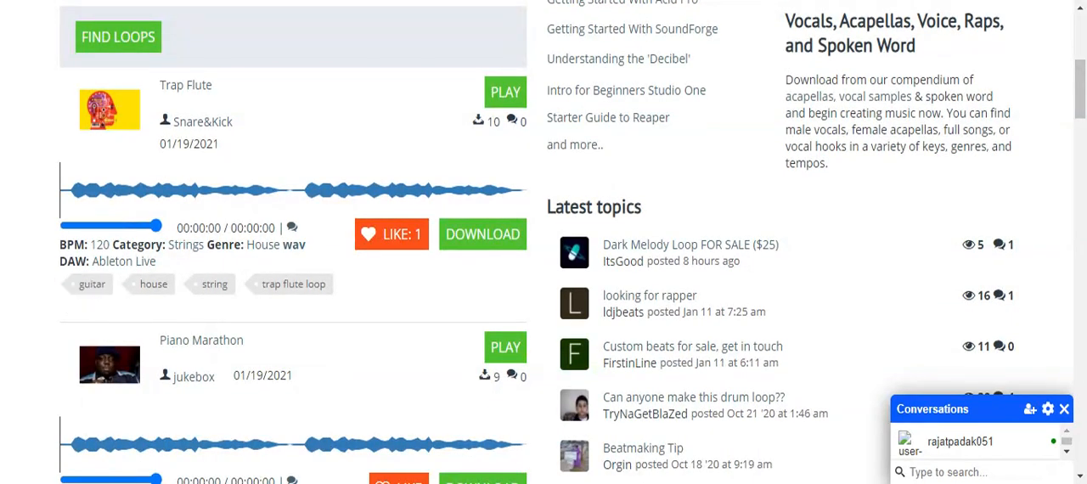
mouse_move(1011, 170)
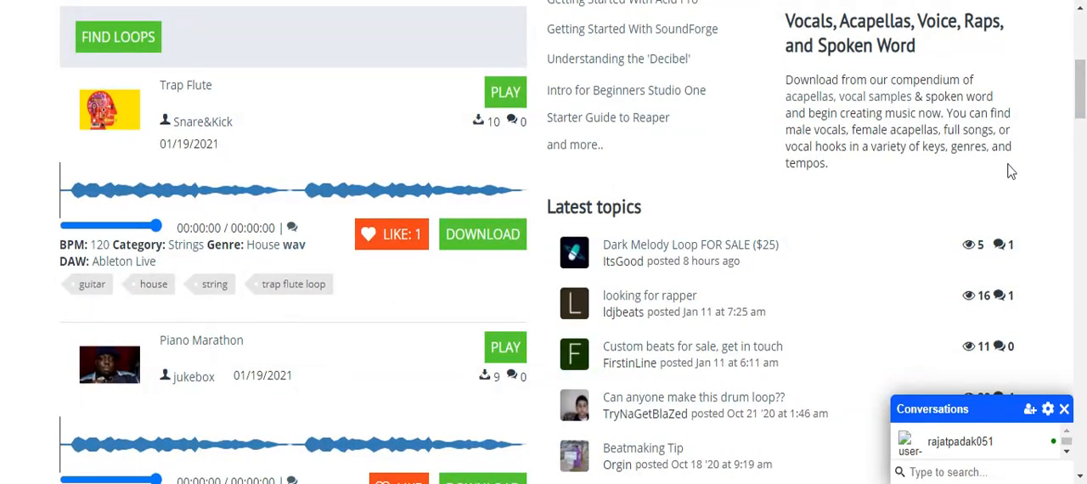
scroll("down", 3)
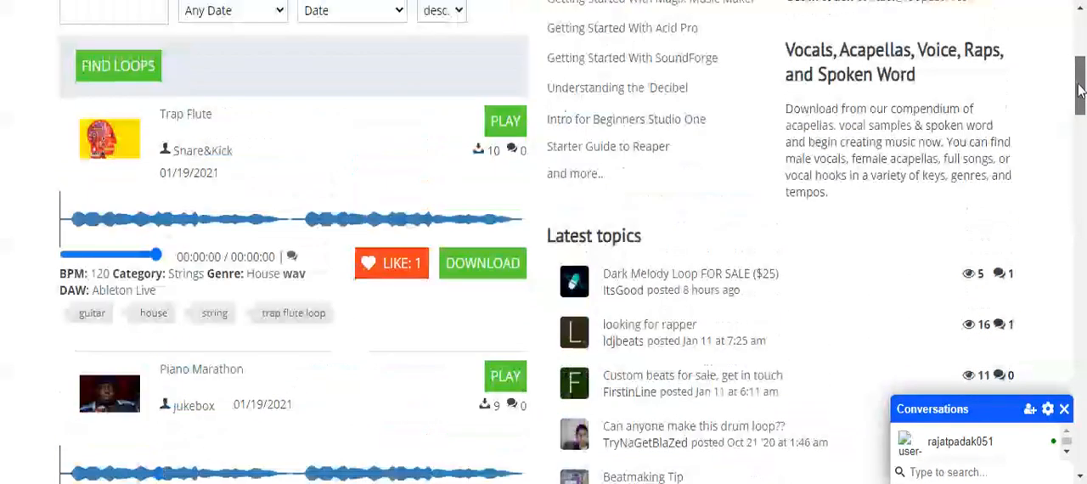
scroll("up", 3)
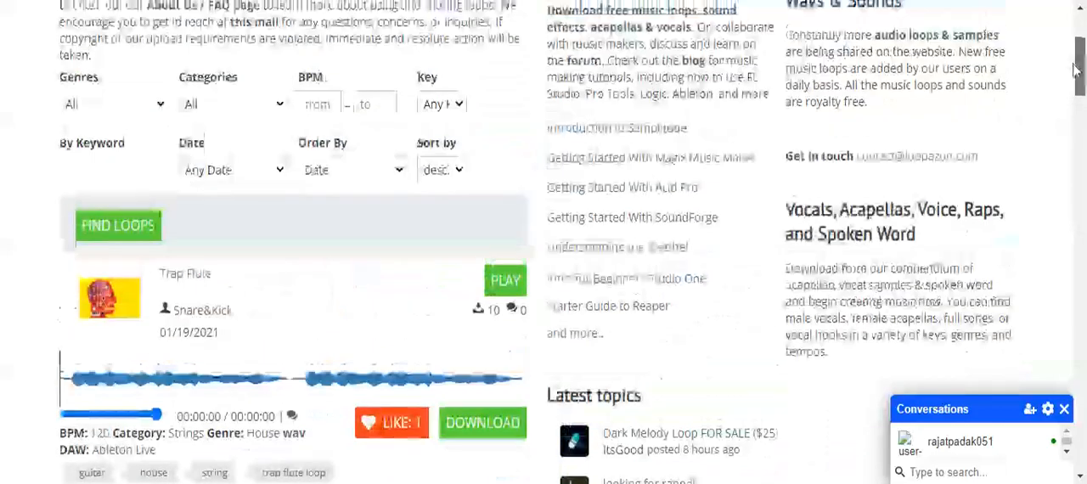
scroll("down", 3)
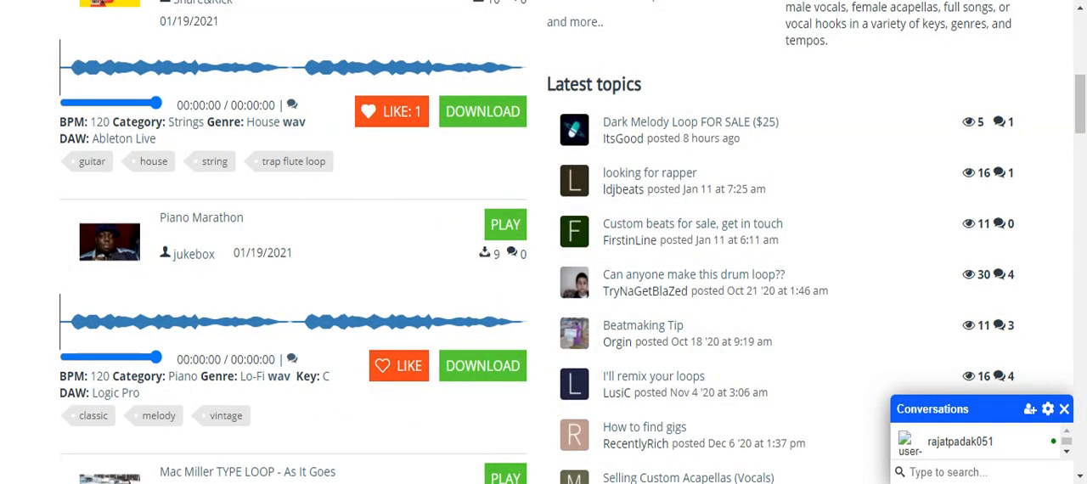
mouse_move(751, 143)
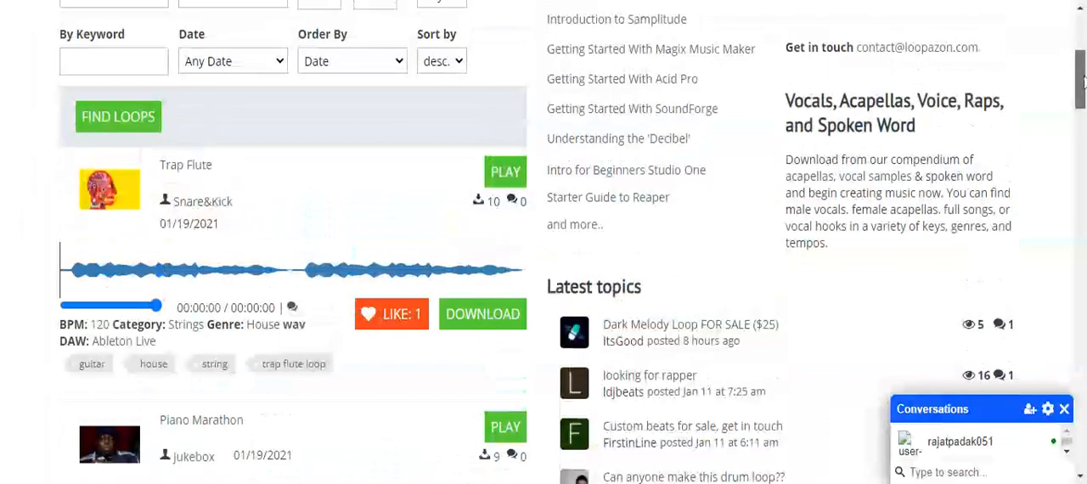
scroll("down", 3)
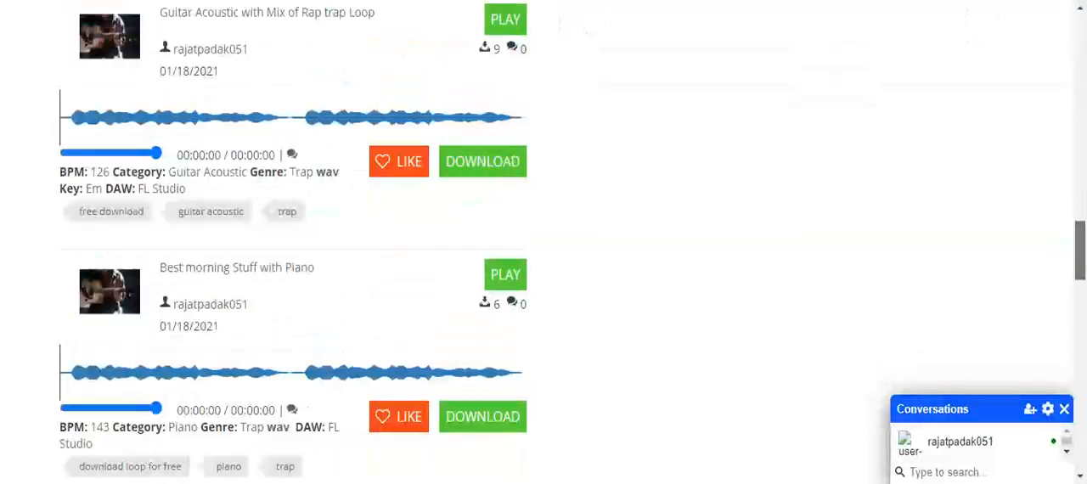
scroll("down", 3)
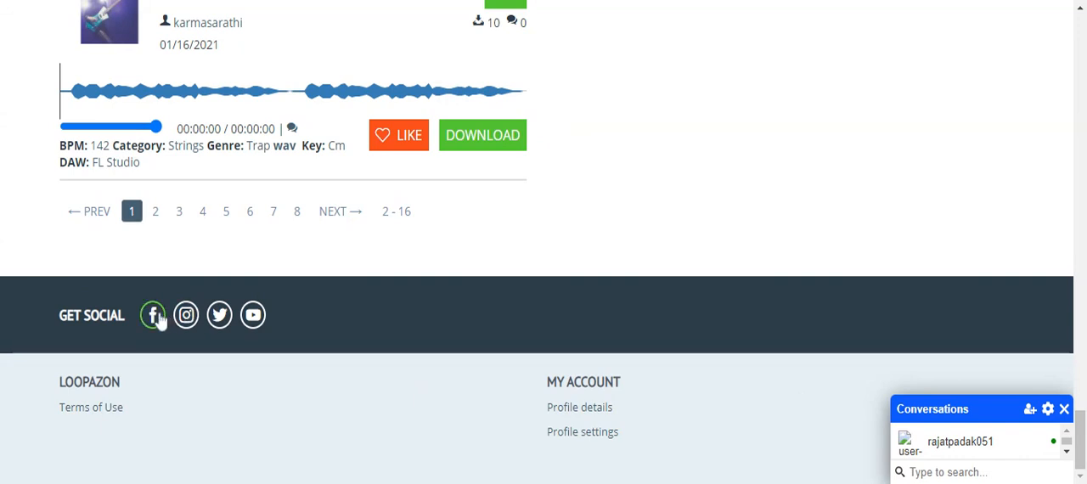
mouse_move(253, 316)
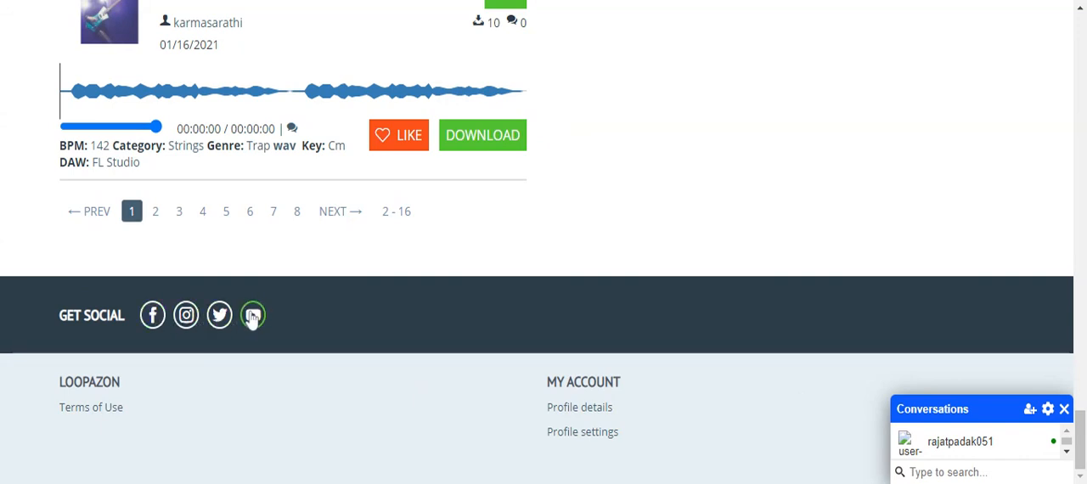
mouse_move(321, 329)
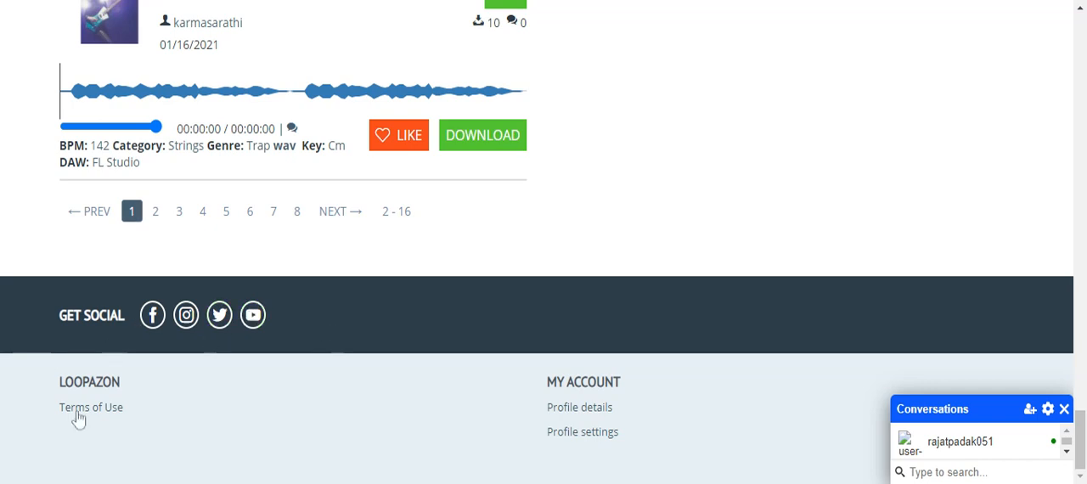
mouse_move(418, 384)
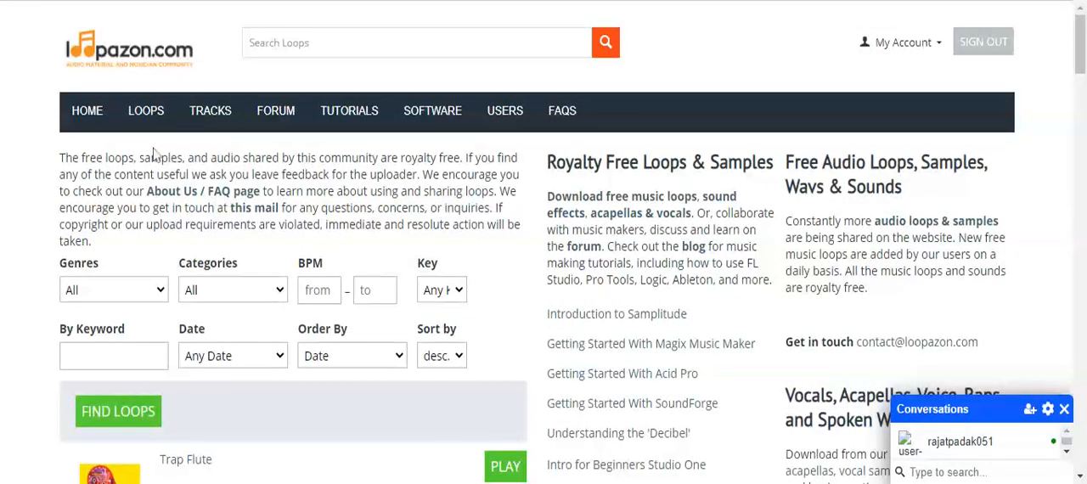
Show the LOOPS menu with its free and premium genres, categories, tags and upload options.
left_click(211, 111)
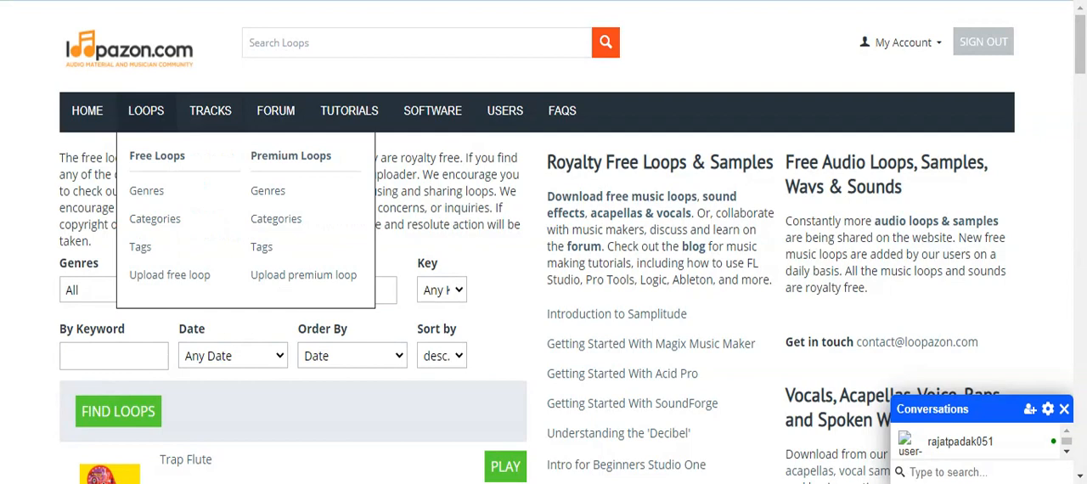
mouse_move(167, 282)
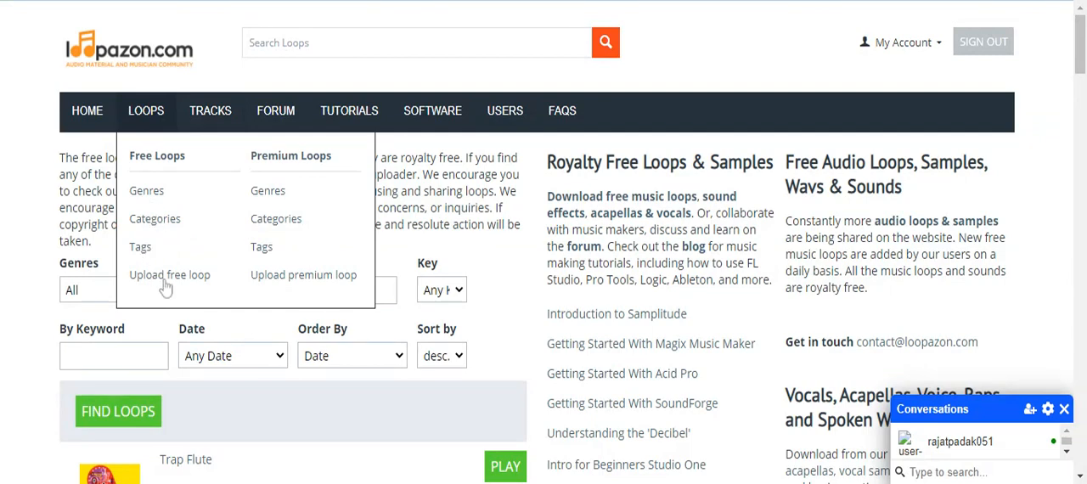
mouse_move(176, 292)
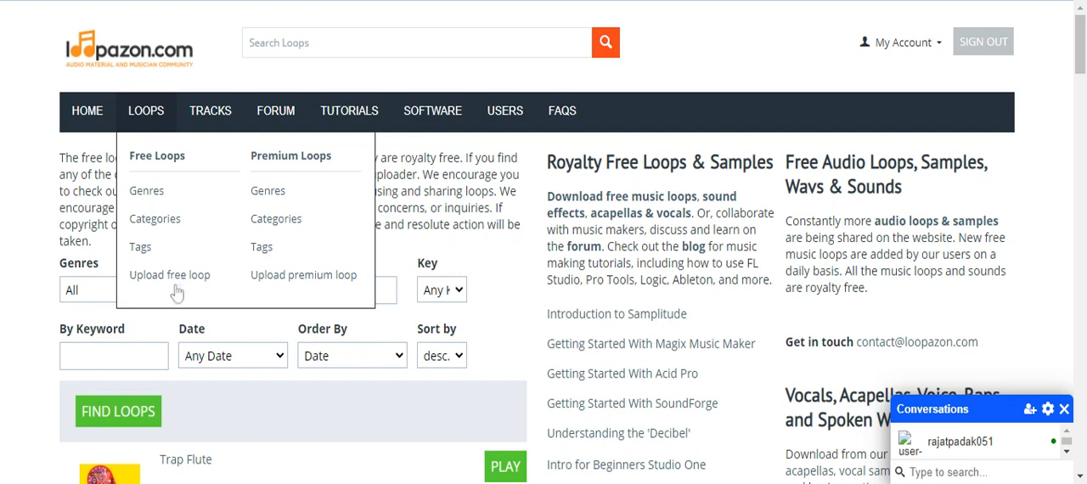
mouse_move(201, 295)
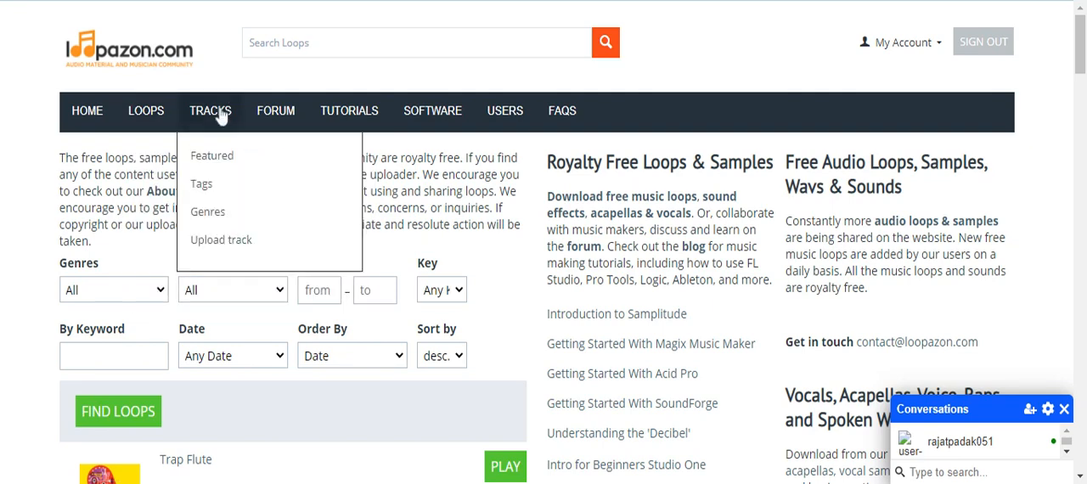
mouse_move(221, 246)
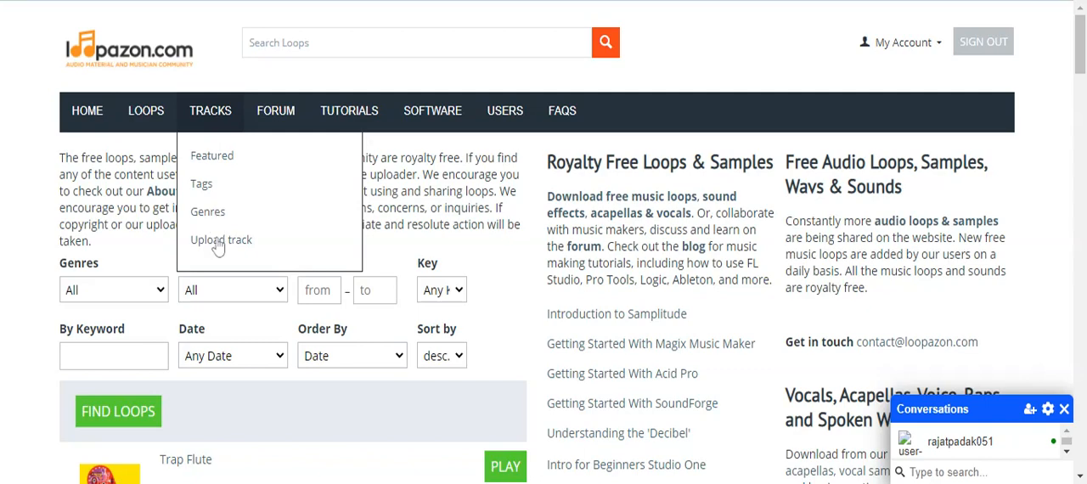
mouse_move(208, 212)
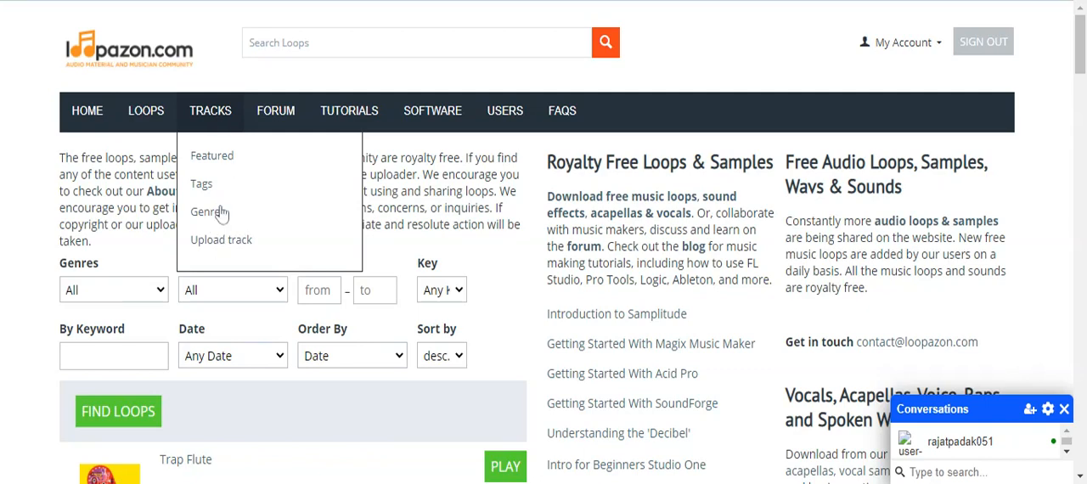
mouse_move(219, 240)
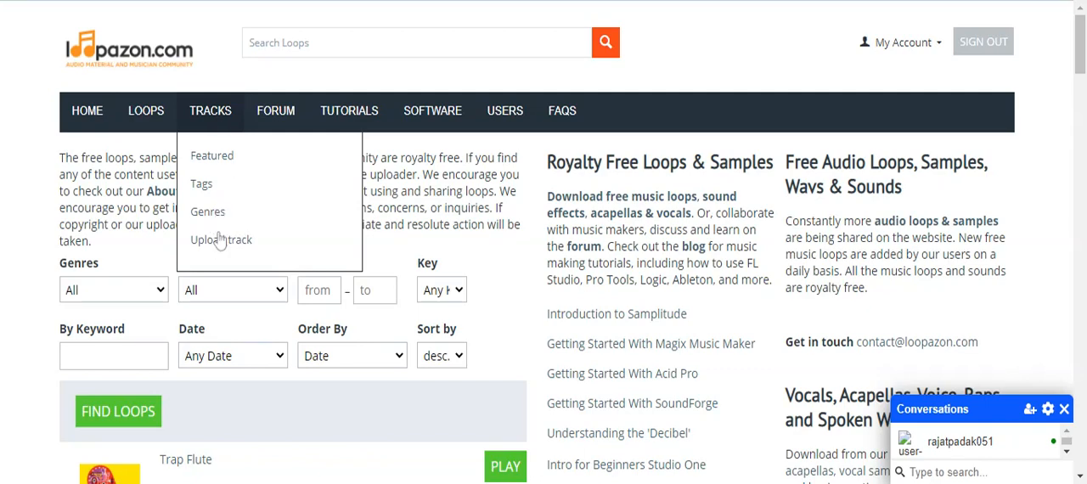
Start a track upload named 'Emotional piano trap loop' and review the Add upload form fields.
left_click(220, 240)
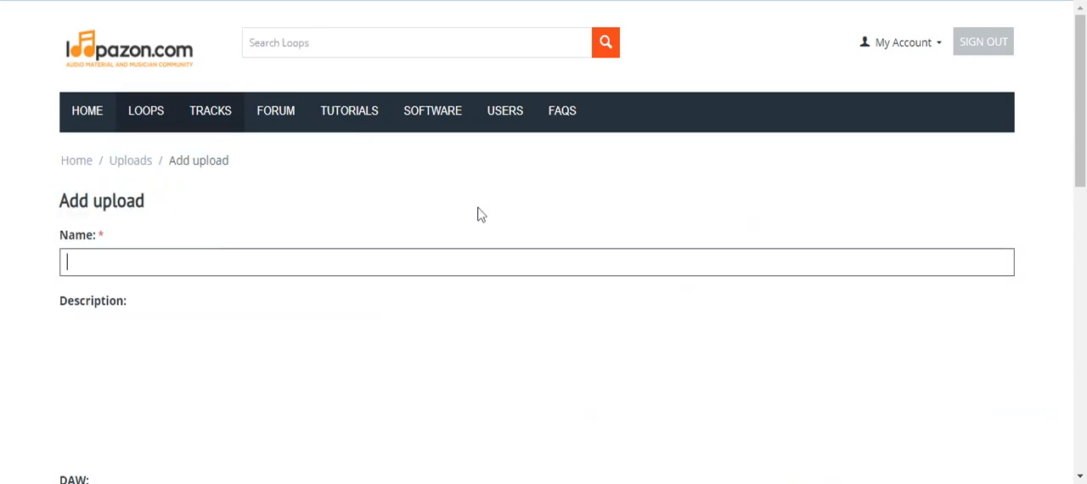
type("Emotional piano trap loop")
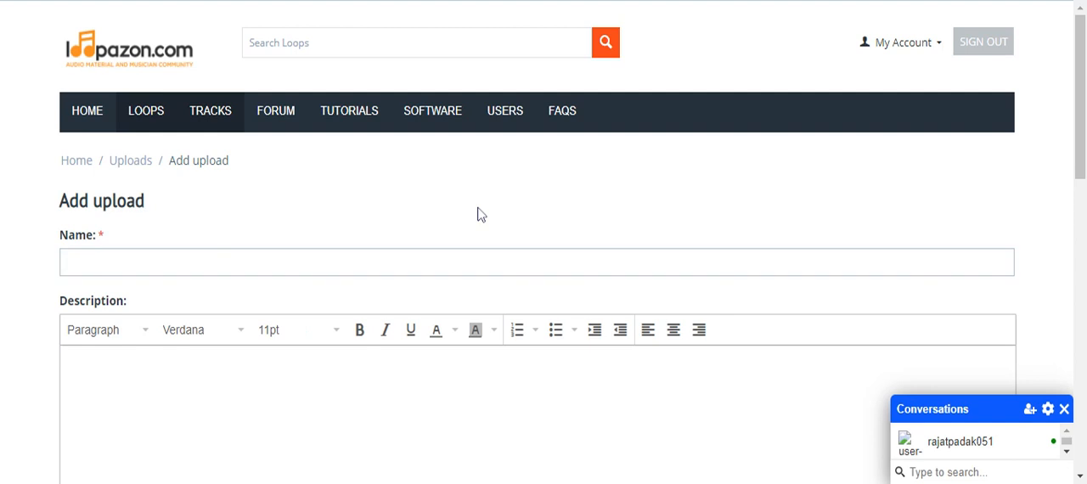
scroll("down", 3)
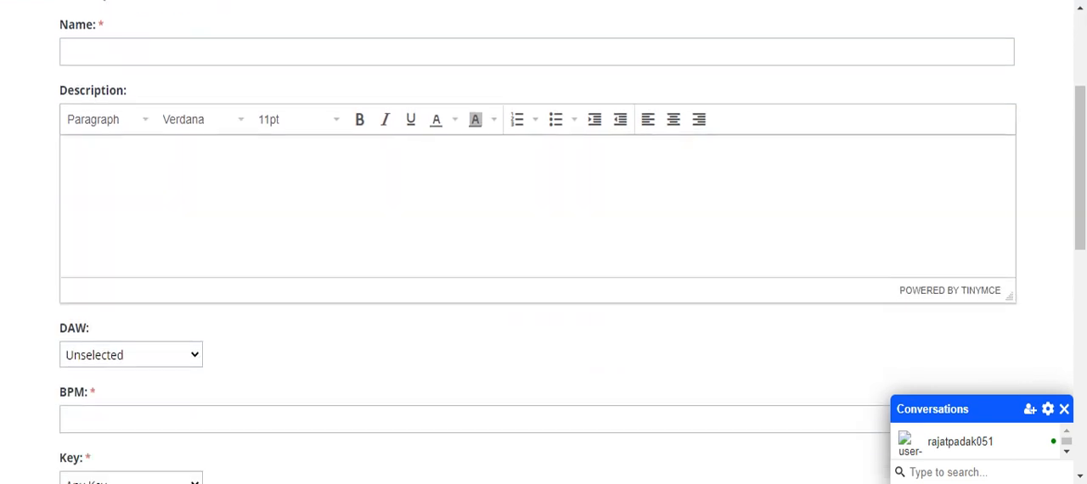
scroll("down", 3)
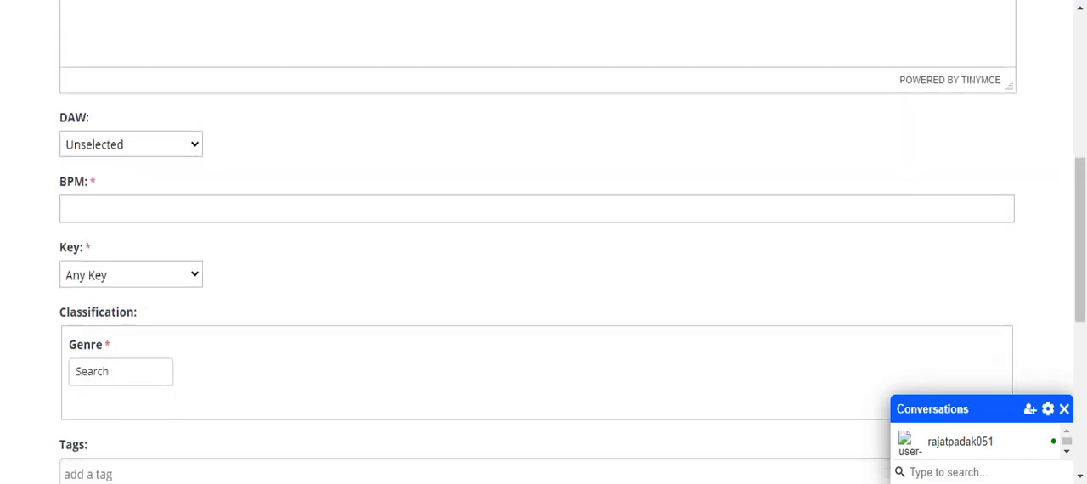
scroll("down", 3)
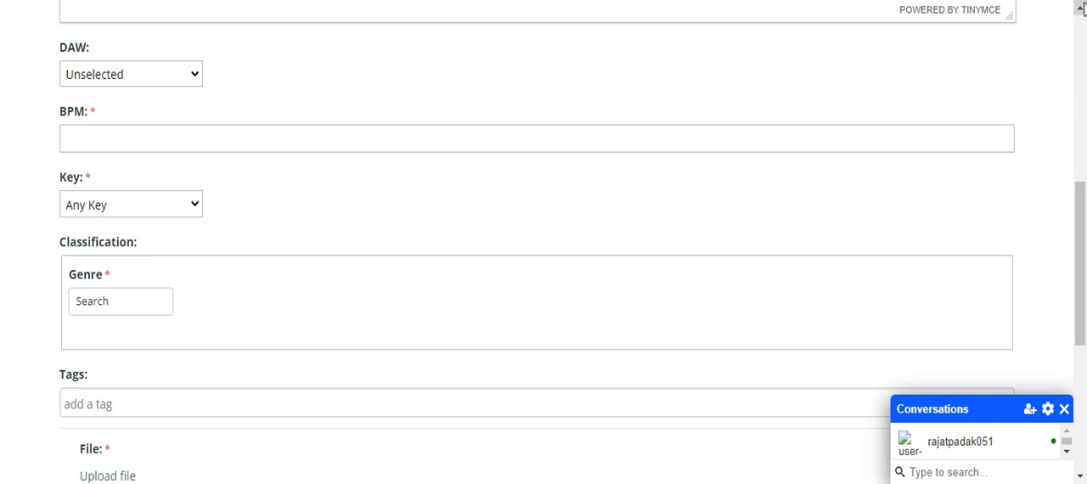
scroll("up", 3)
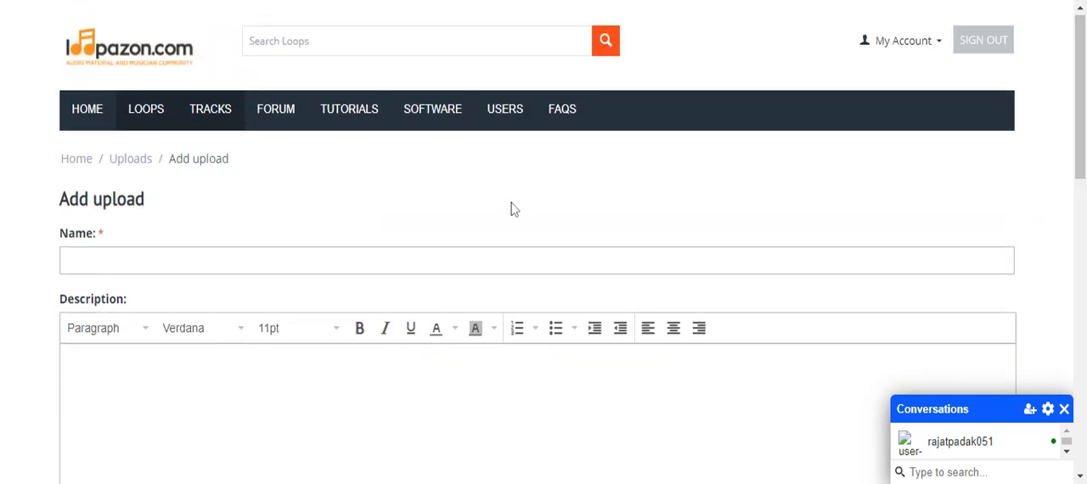
mouse_move(275, 109)
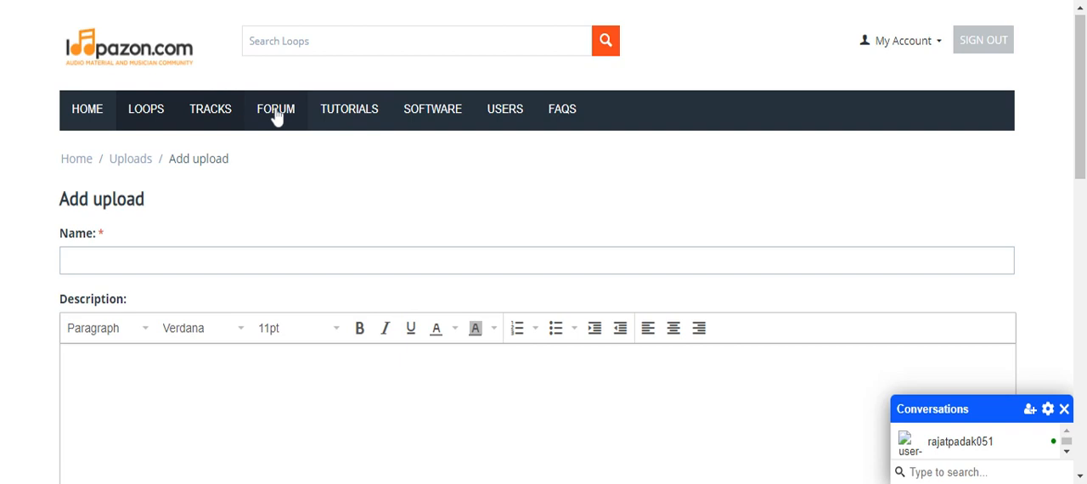
Go to the community forum and review the empty Create Topic form's title, tags, category, description and poll fields.
left_click(276, 109)
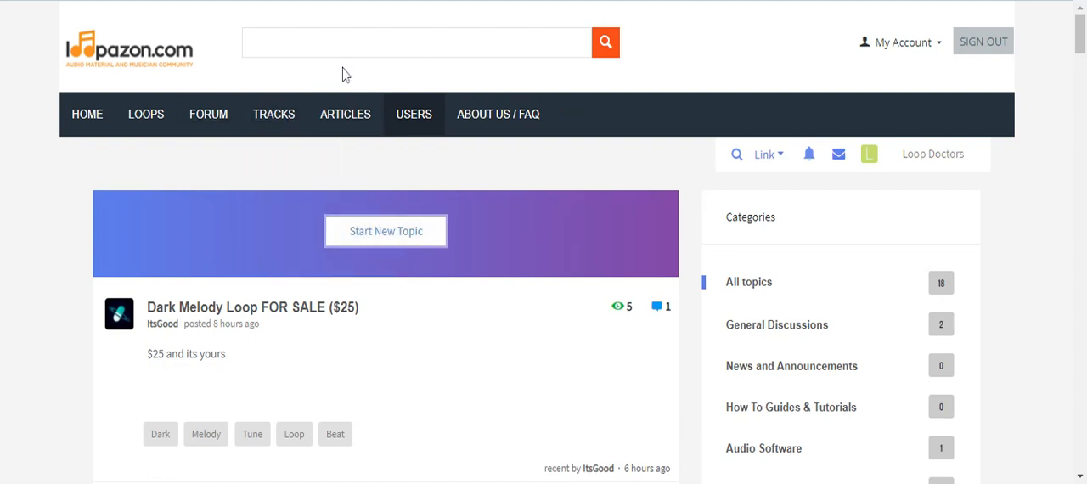
left_click(386, 231)
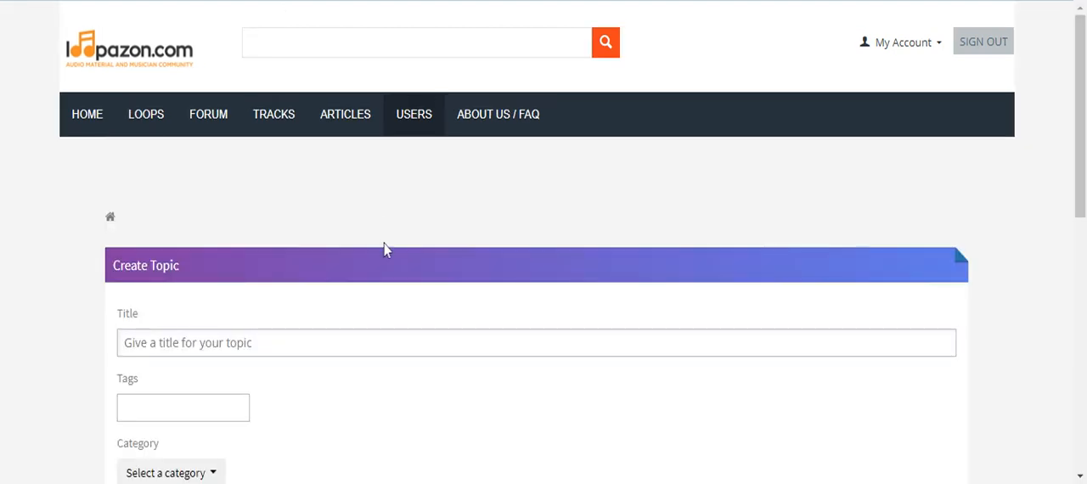
scroll("down", 3)
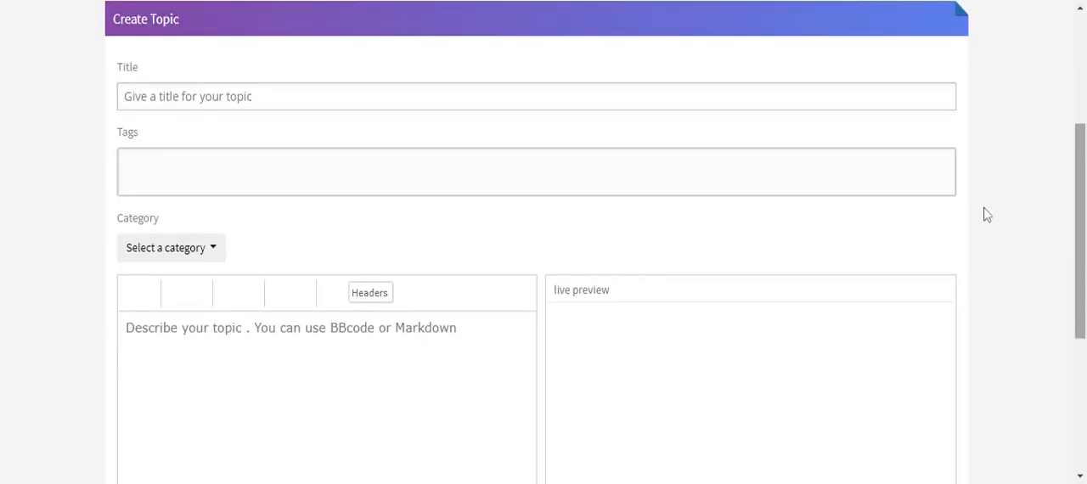
scroll("down", 3)
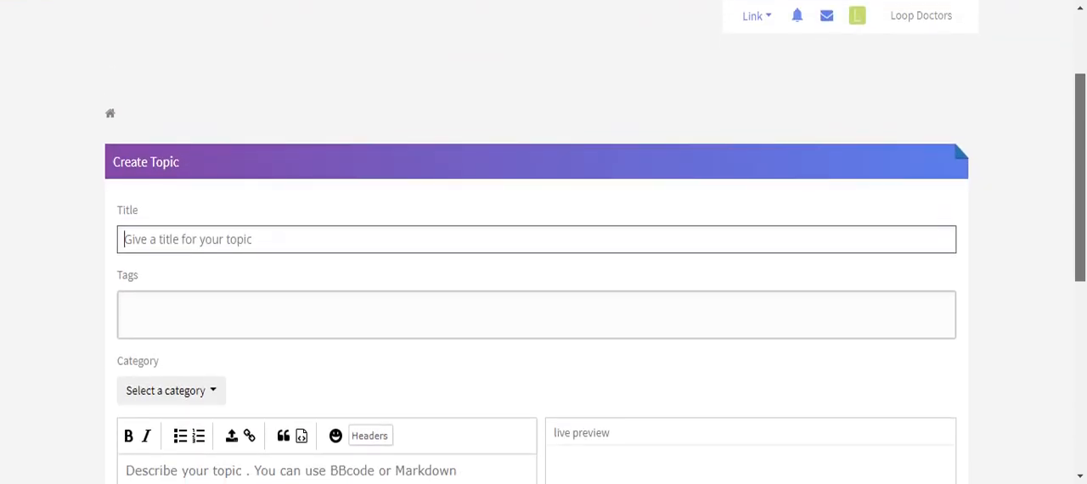
scroll("down", 3)
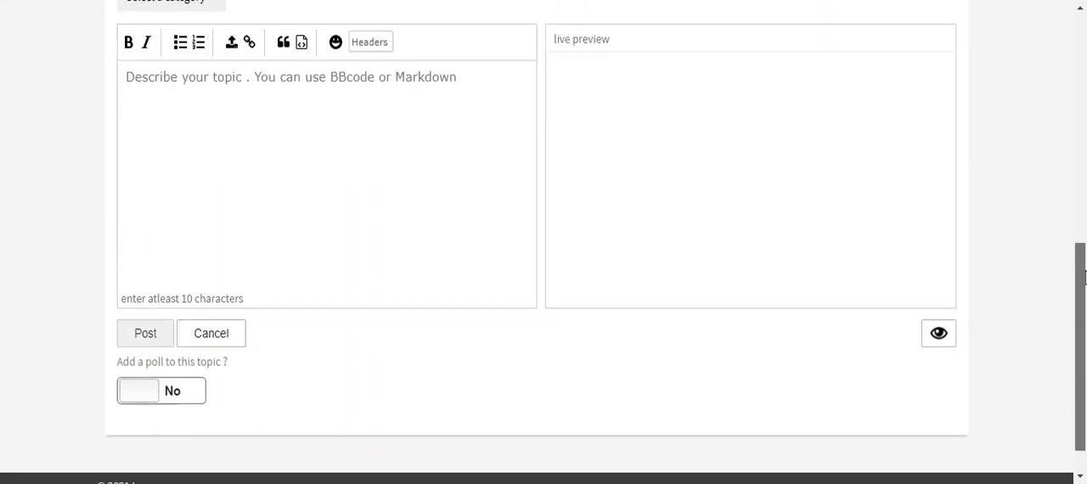
scroll("up", 3)
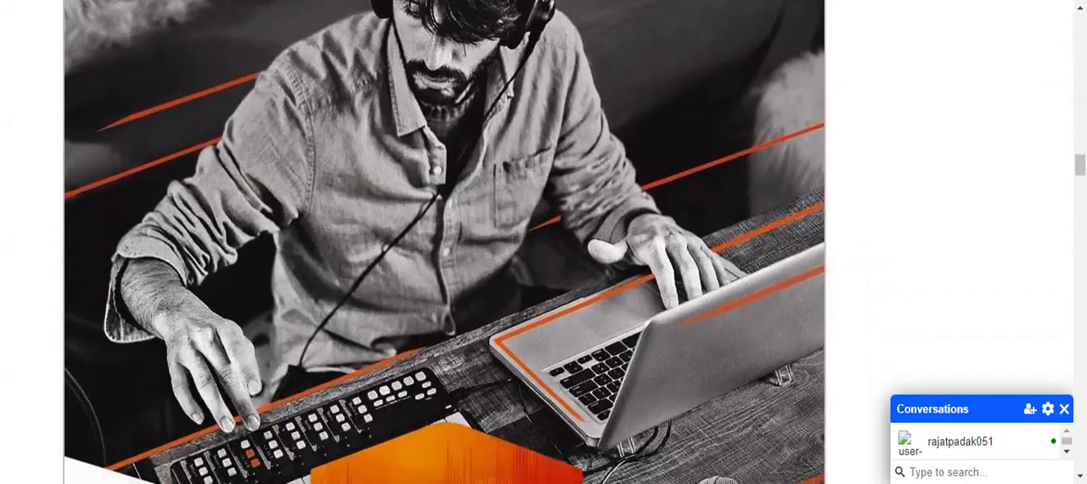
Go to the Software section and review the WA Productions - KSHMR Essentials post's features and download link.
scroll("down", 3)
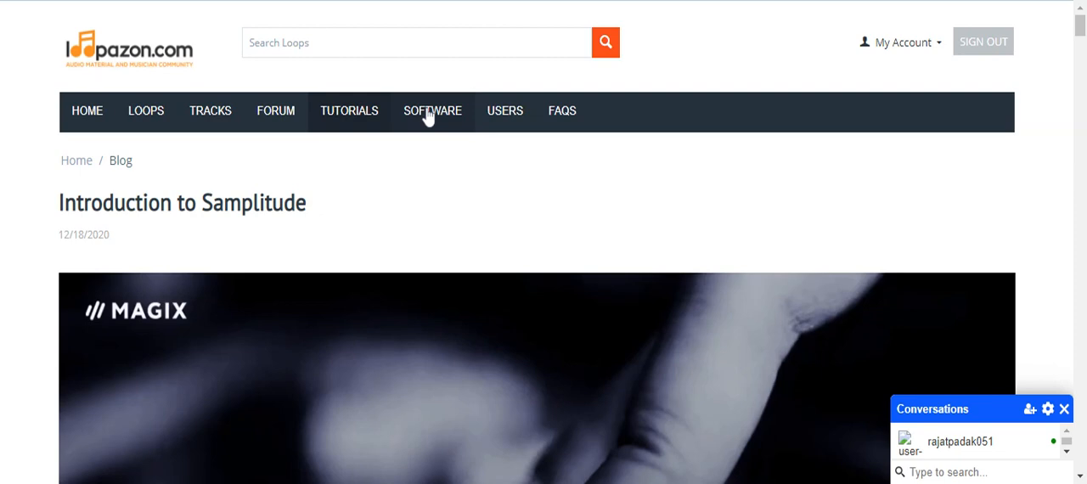
left_click(432, 110)
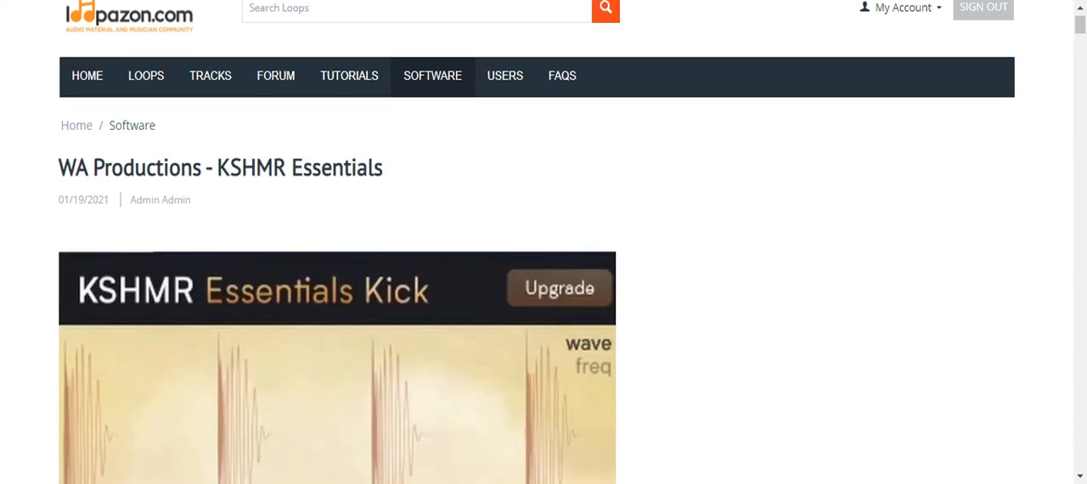
scroll("down", 3)
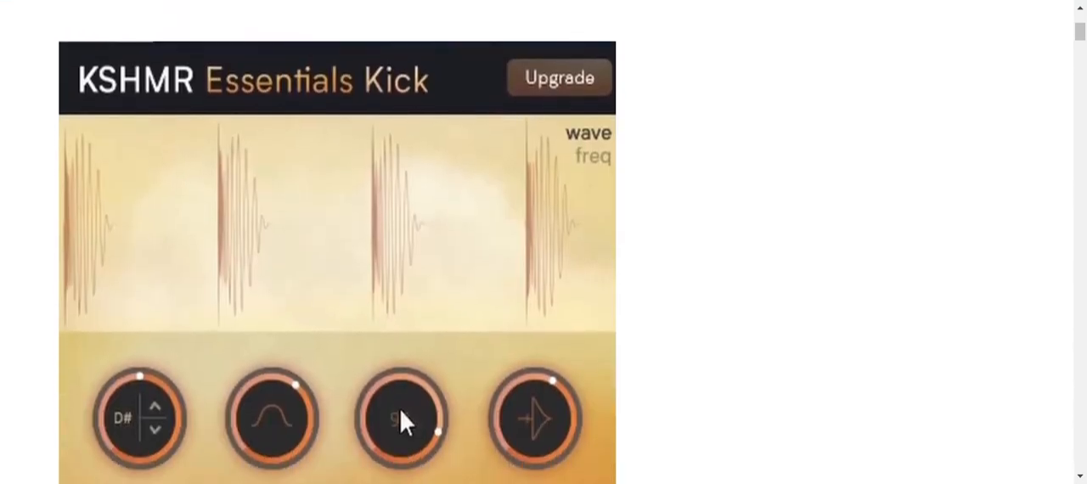
scroll("down", 3)
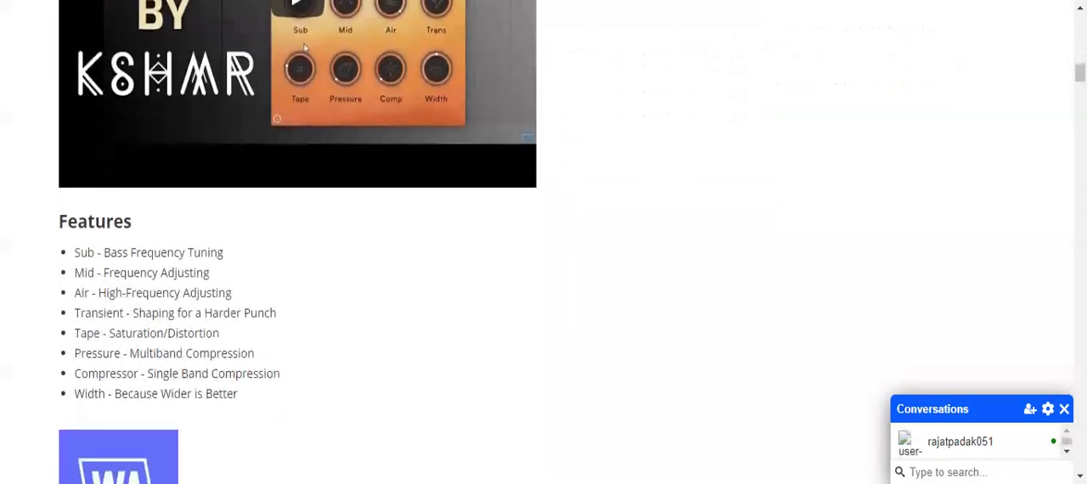
scroll("down", 3)
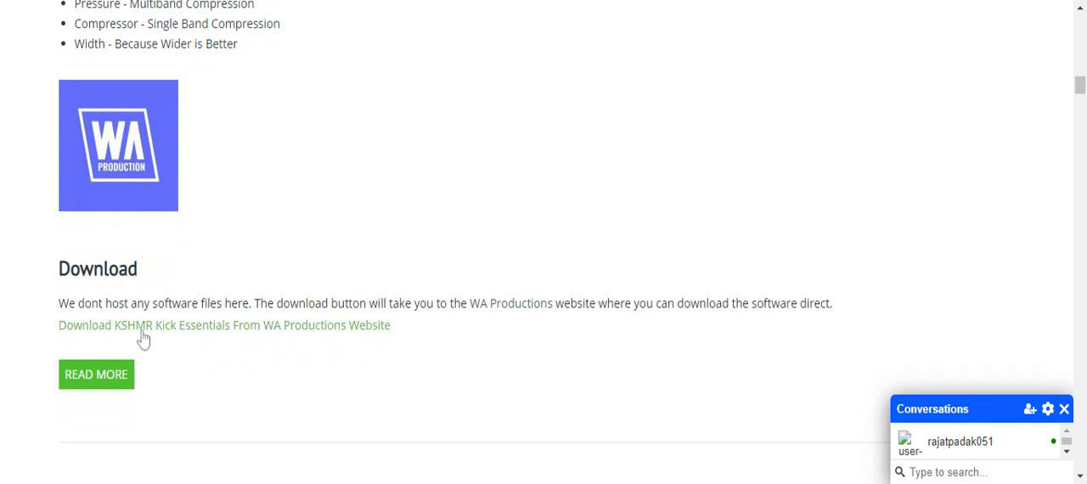
mouse_move(212, 332)
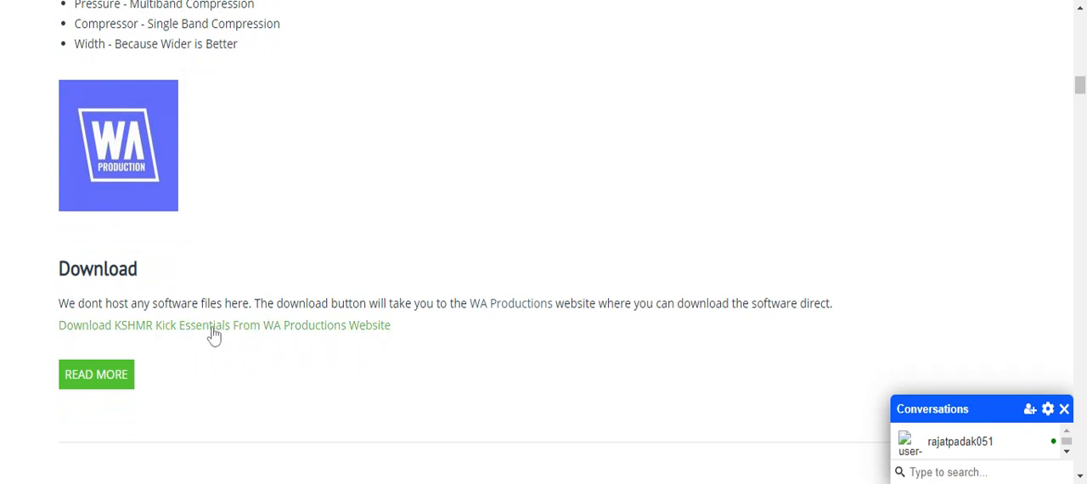
mouse_move(1060, 82)
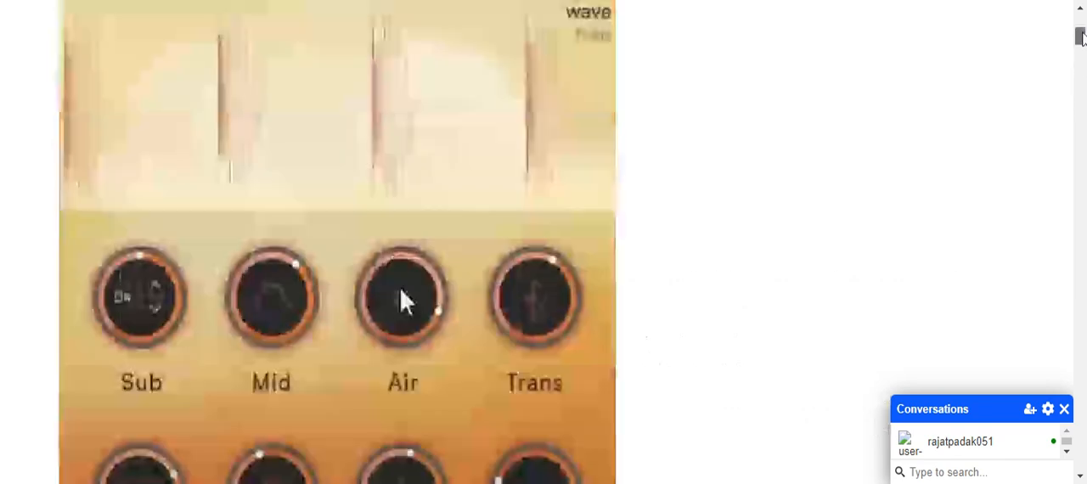
scroll("up", 3)
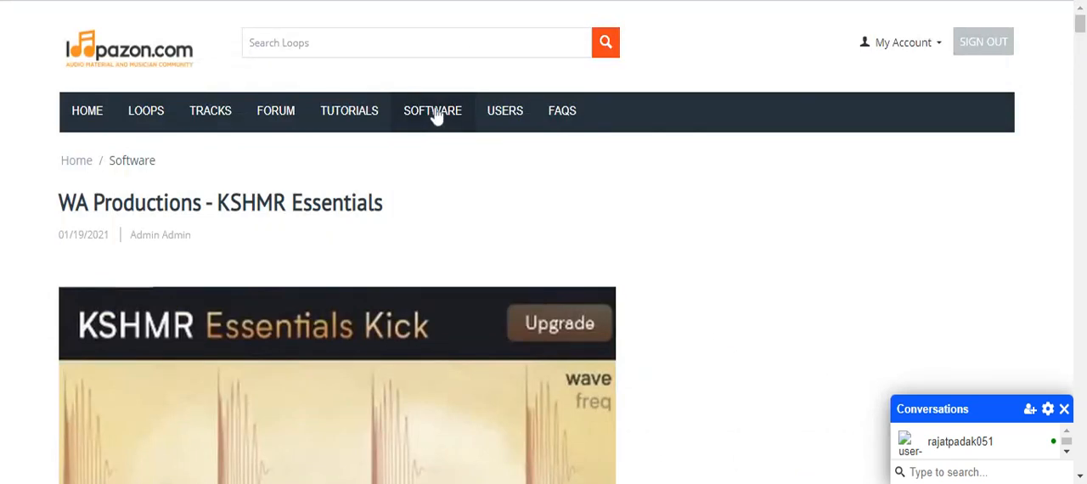
mouse_move(505, 111)
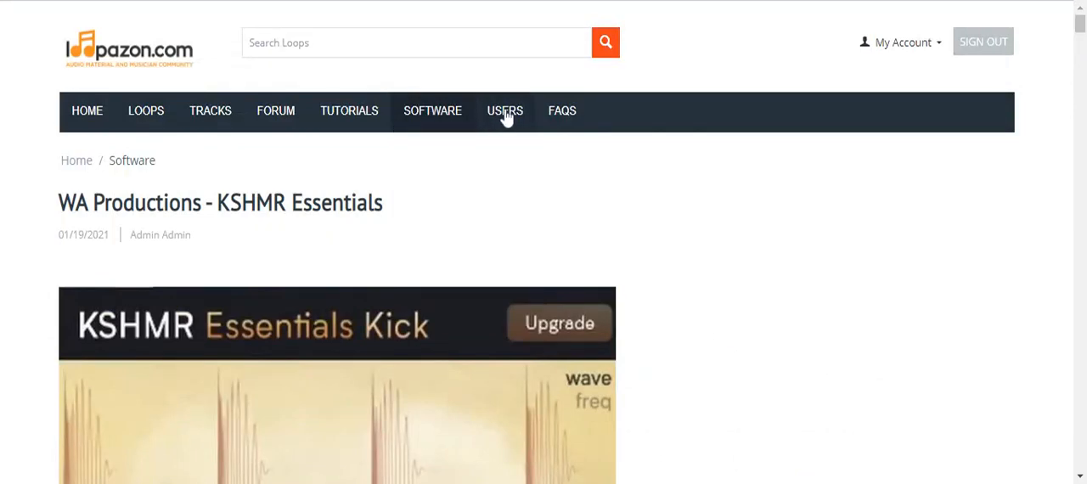
left_click(505, 110)
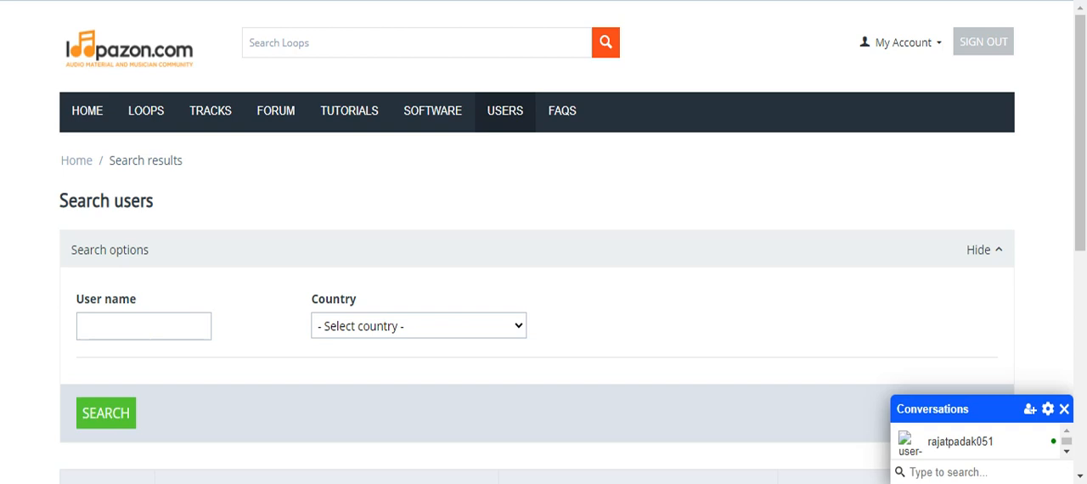
type("RAJAT")
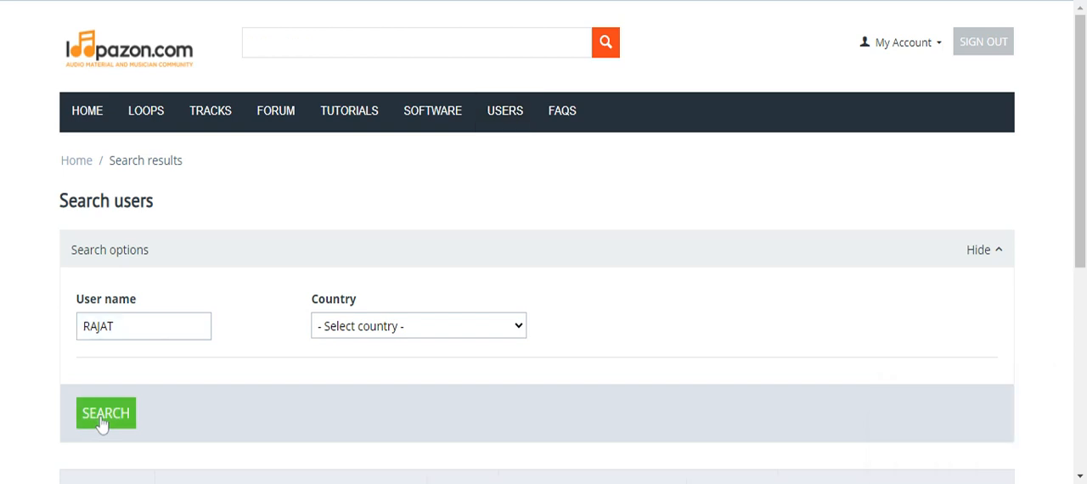
left_click(105, 413)
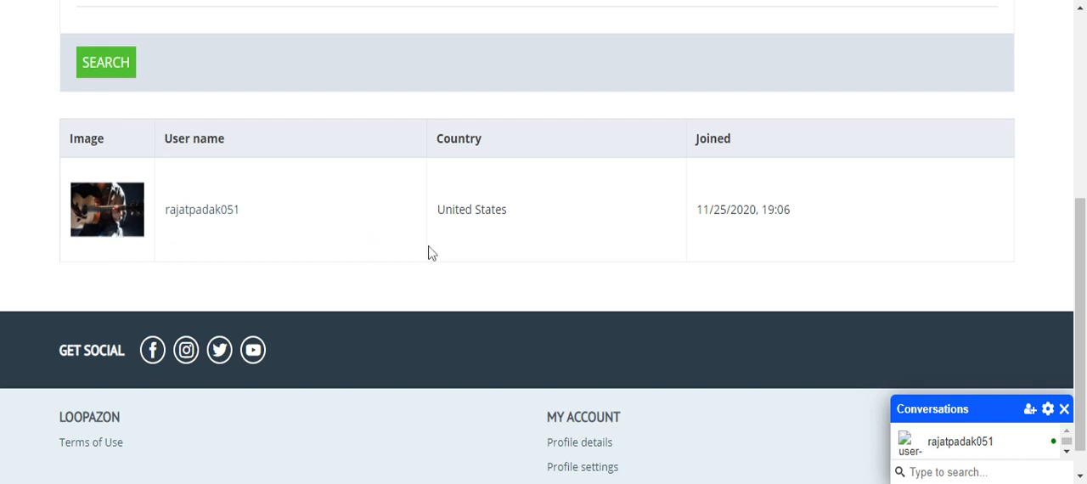
mouse_move(202, 210)
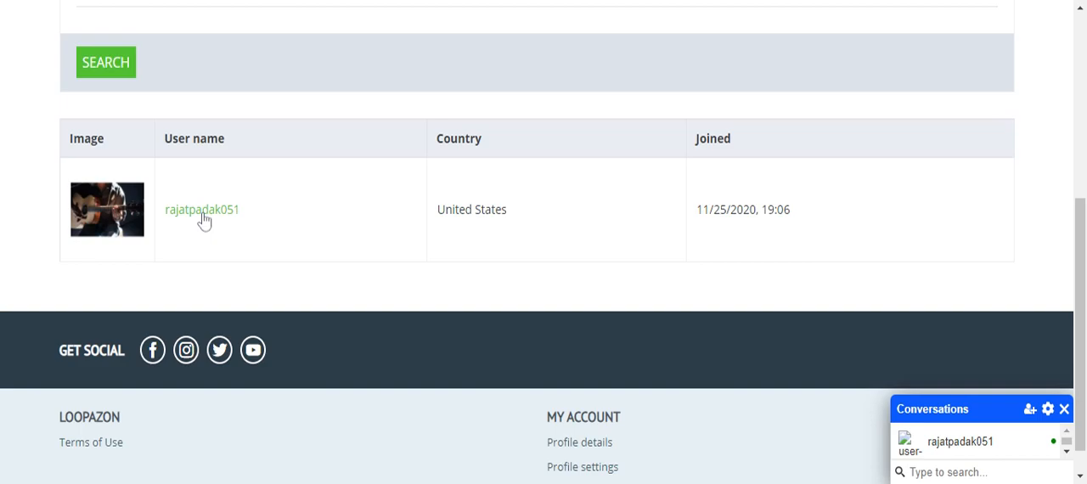
left_click(200, 210)
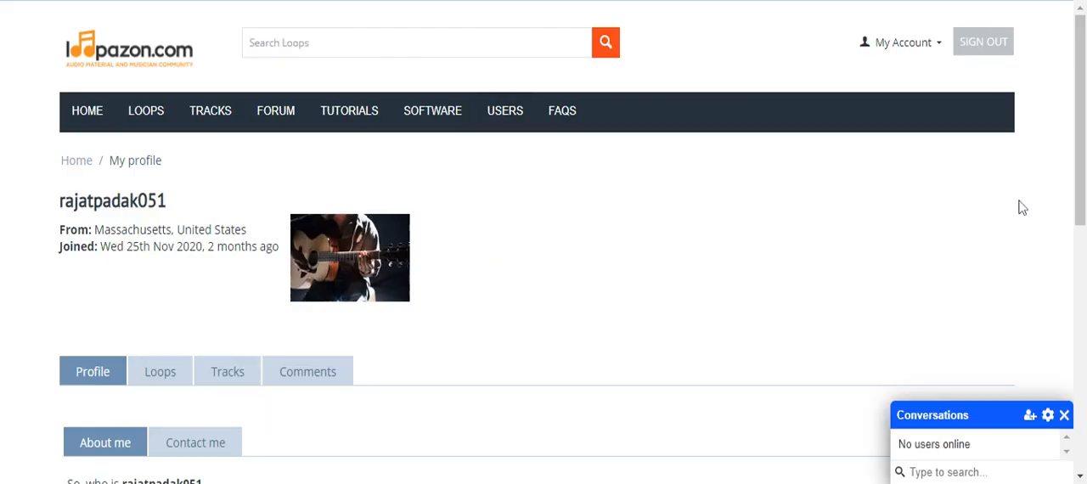
scroll("down", 3)
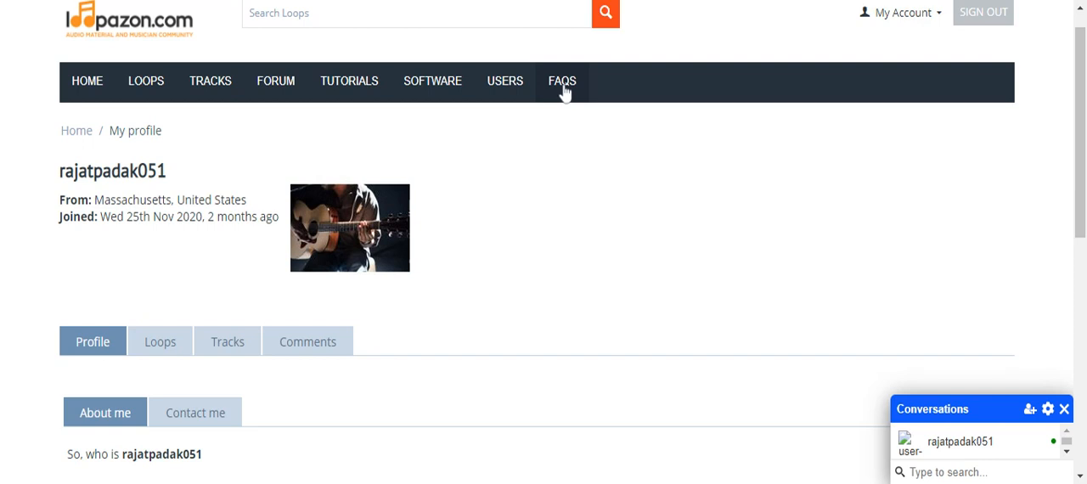
Read through the FAQs on accounts, tracks and forum guidelines, and expand the chat panel.
left_click(562, 82)
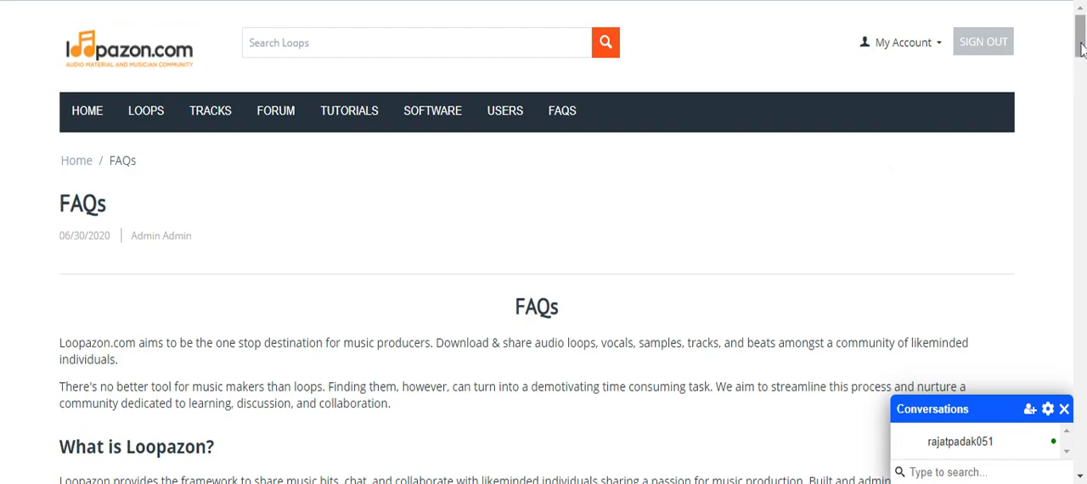
scroll("down", 3)
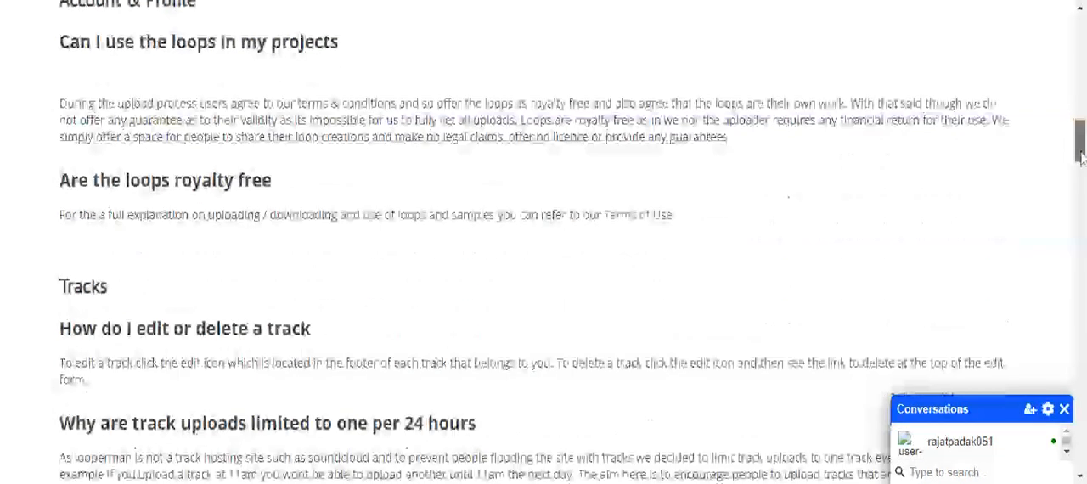
scroll("down", 3)
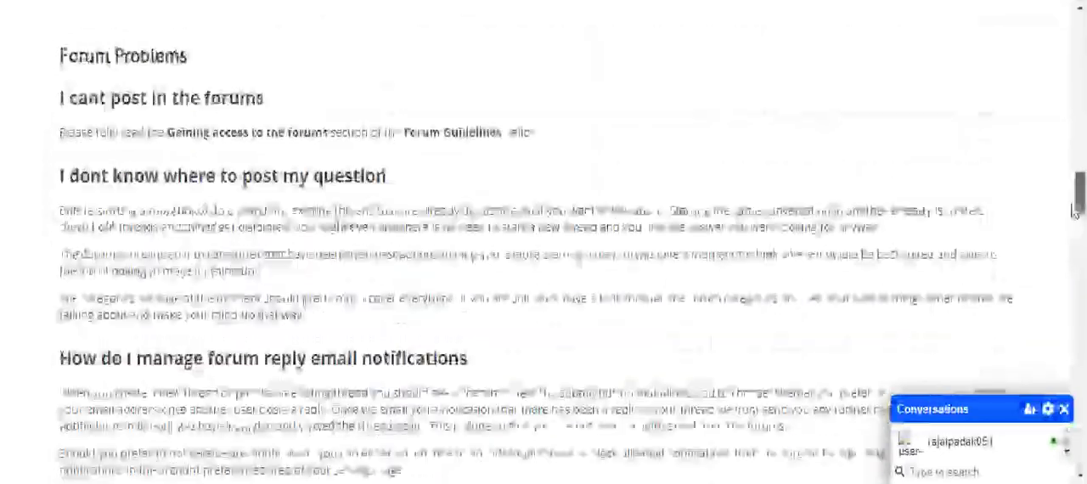
scroll("down", 3)
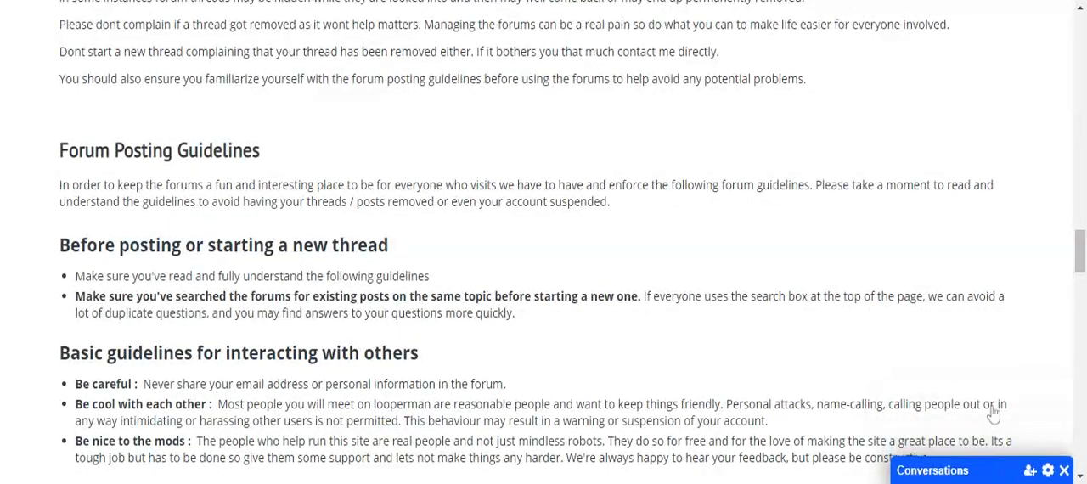
left_click(932, 469)
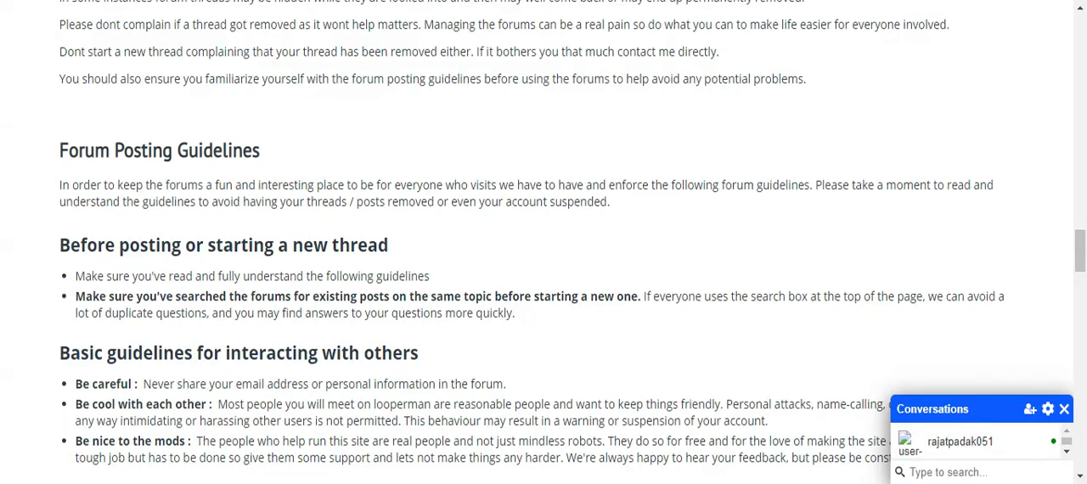
scroll("down", 3)
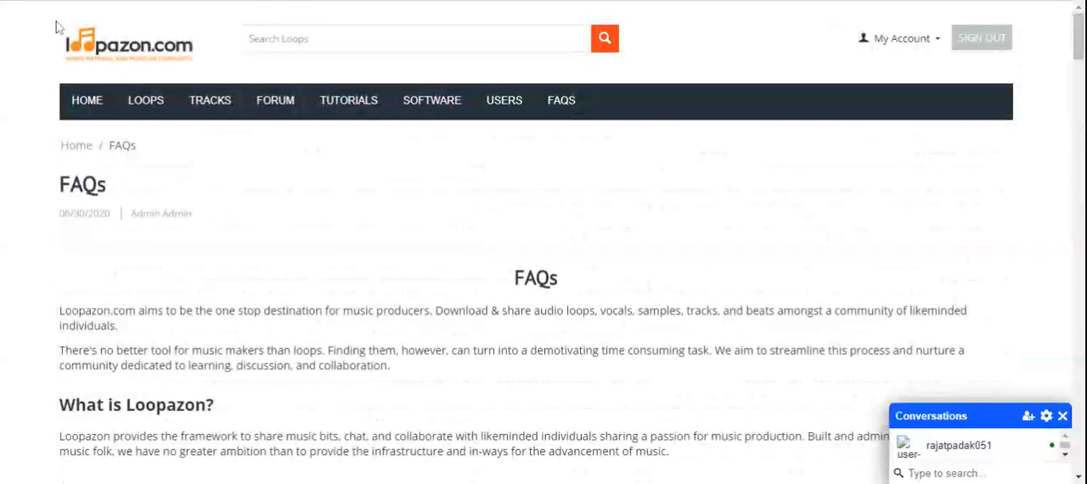
mouse_move(72, 126)
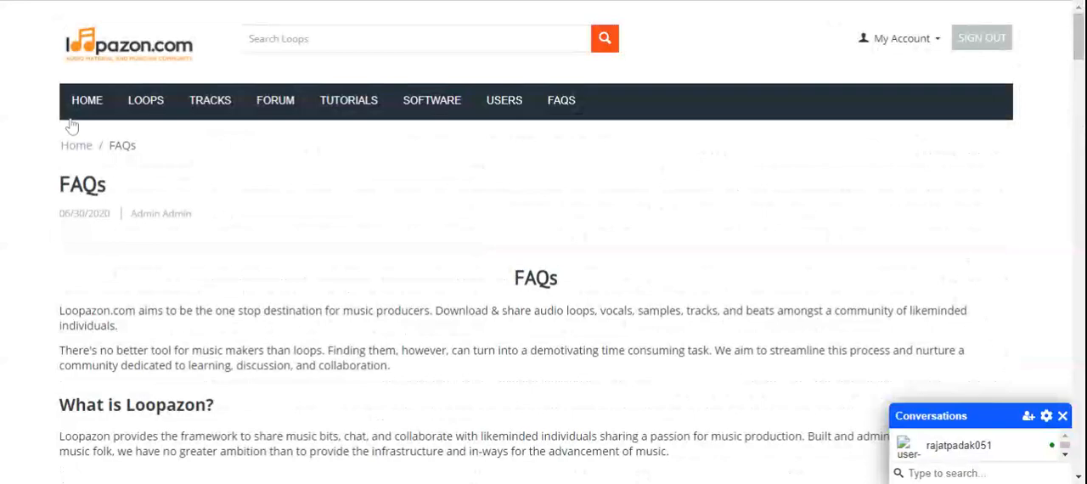
Return to the home page with the free loops search filters and latest listings.
left_click(87, 100)
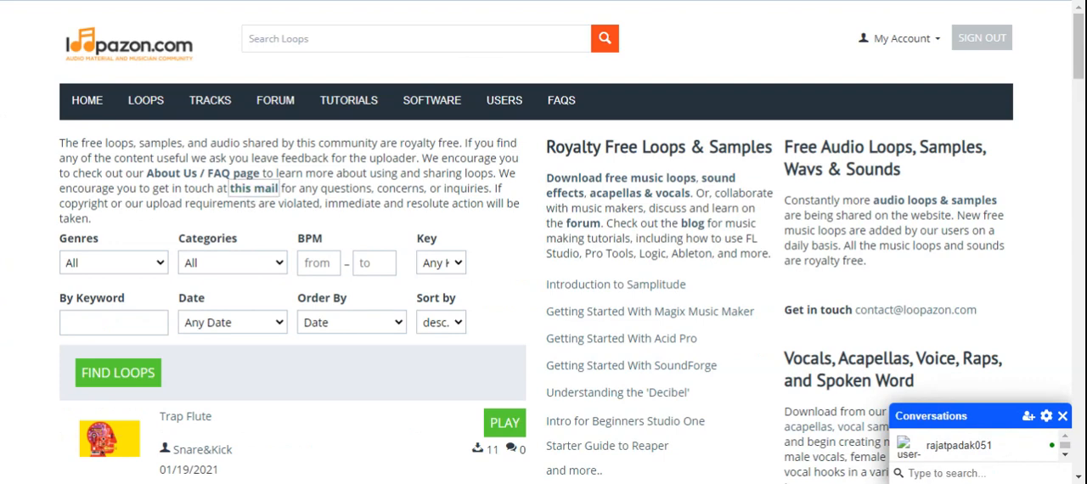
mouse_move(258, 373)
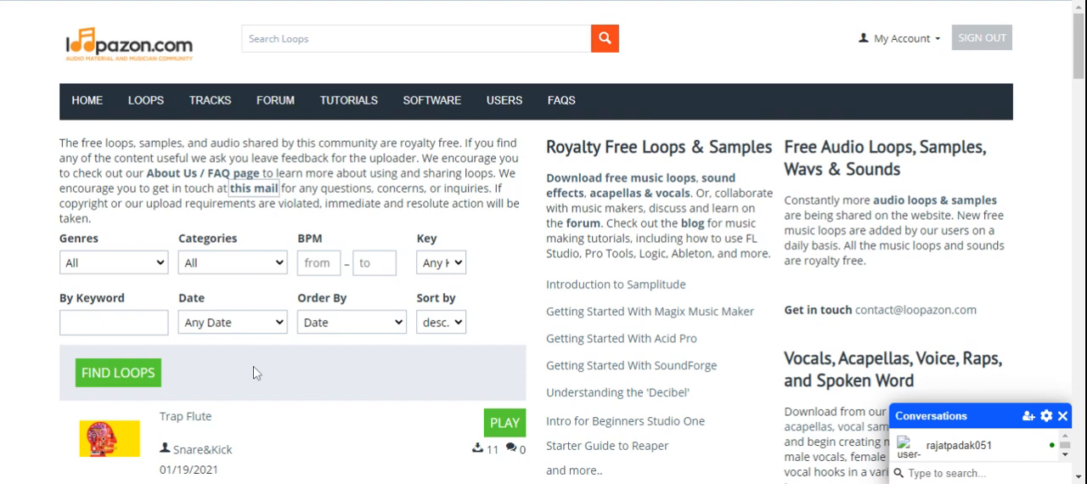
mouse_move(189, 41)
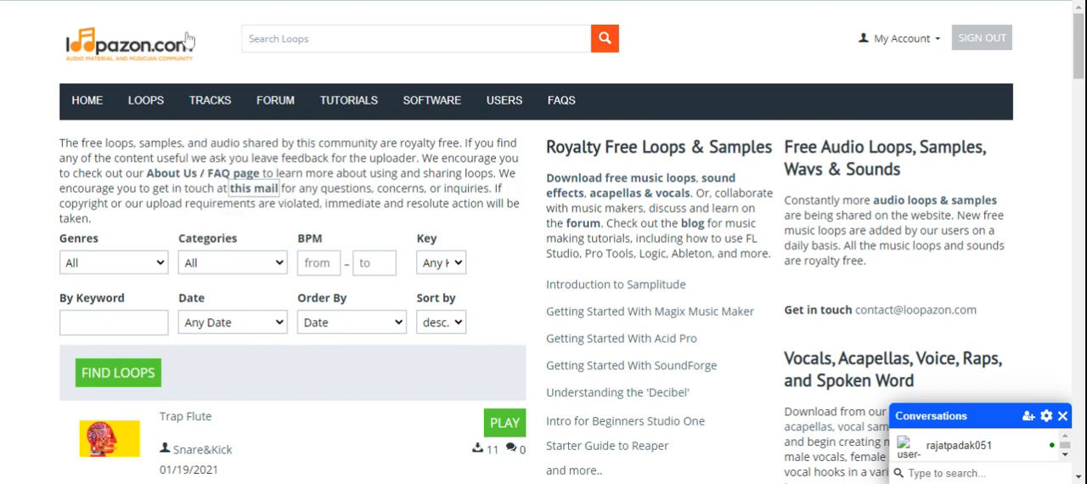